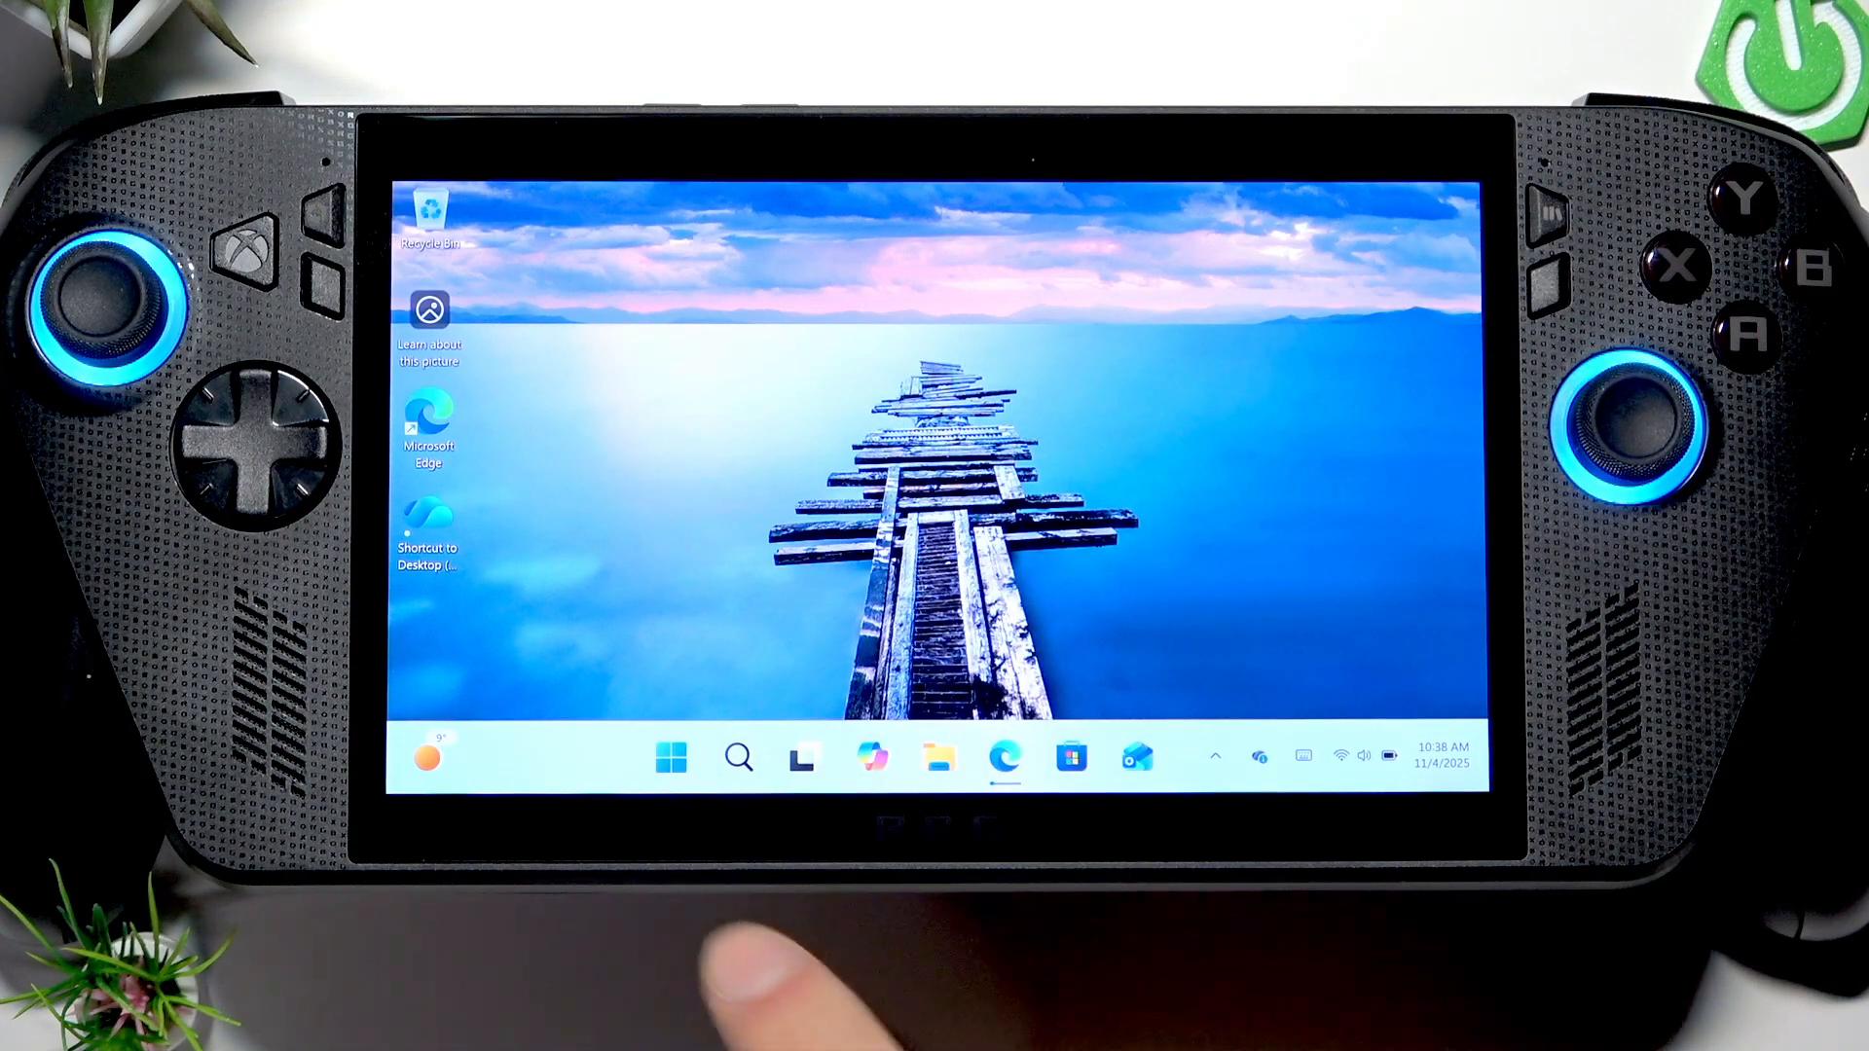
# Step: Open Windows Settings from the taskbar and go to Accounts > Other Users
pyautogui.click(669, 757)
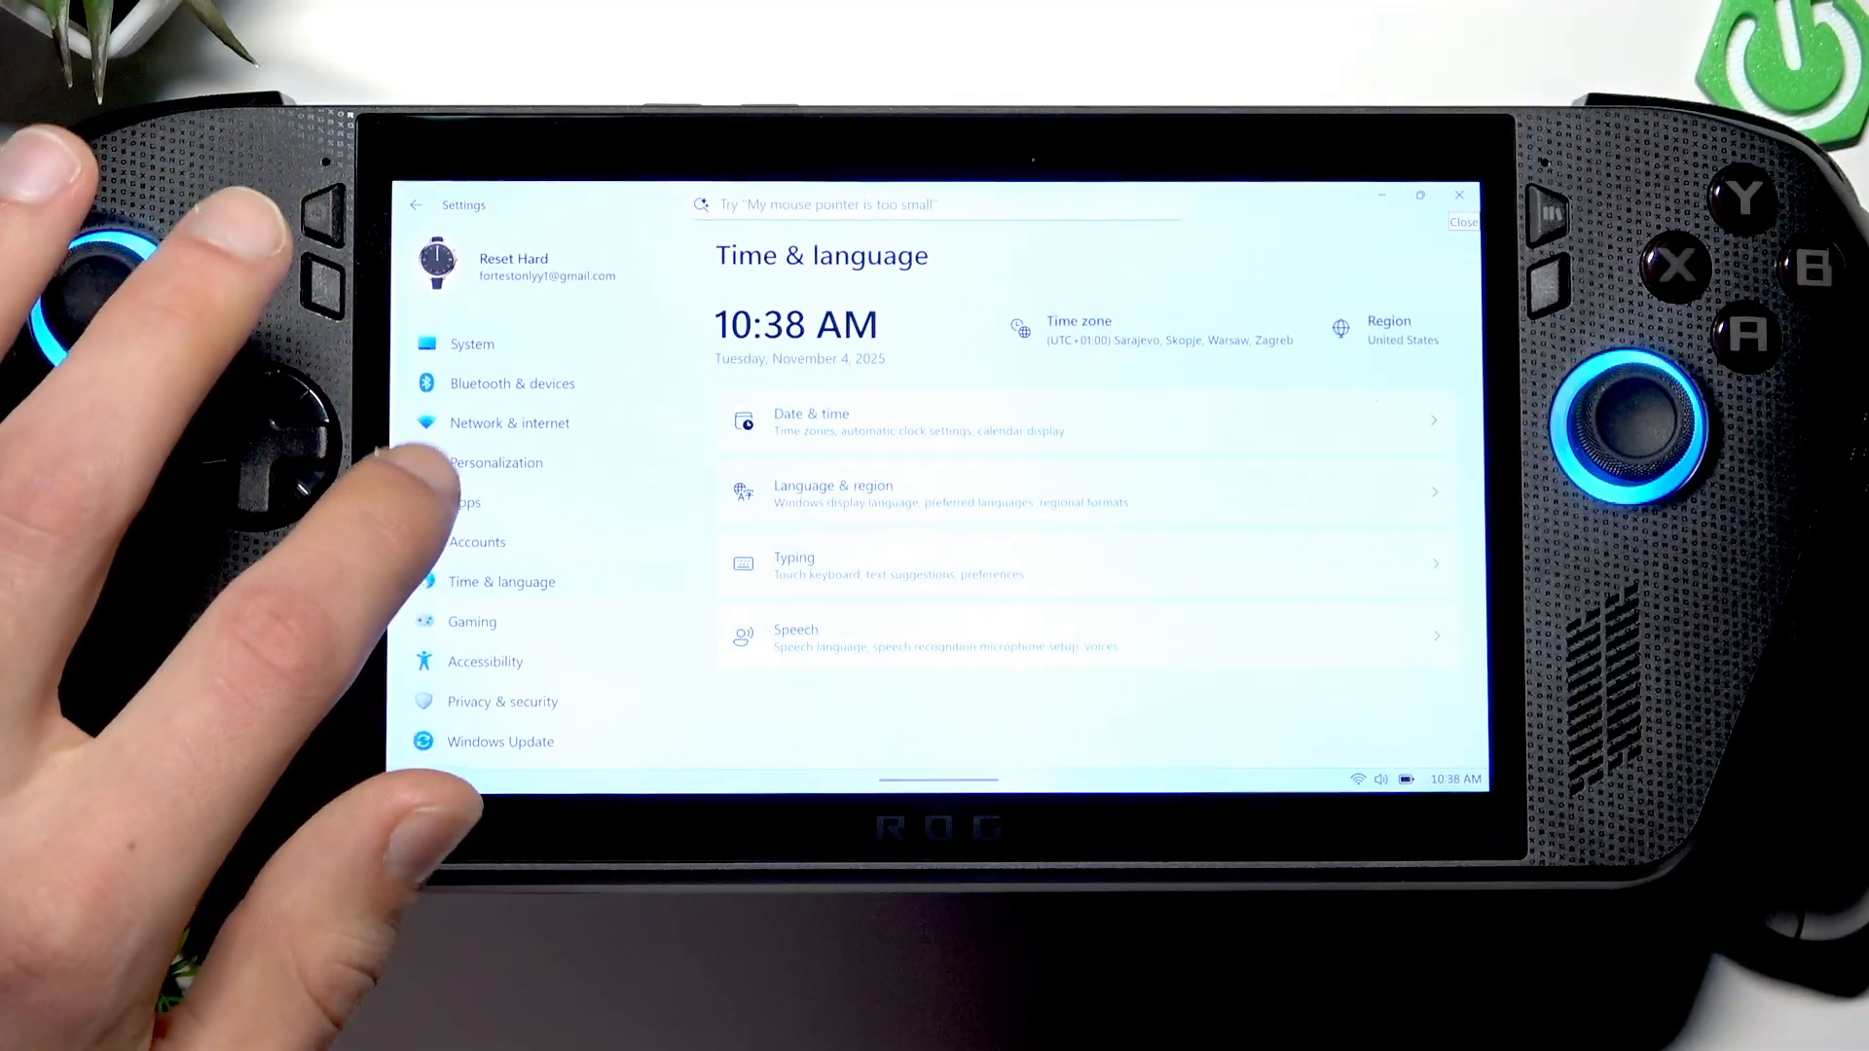
pyautogui.click(477, 542)
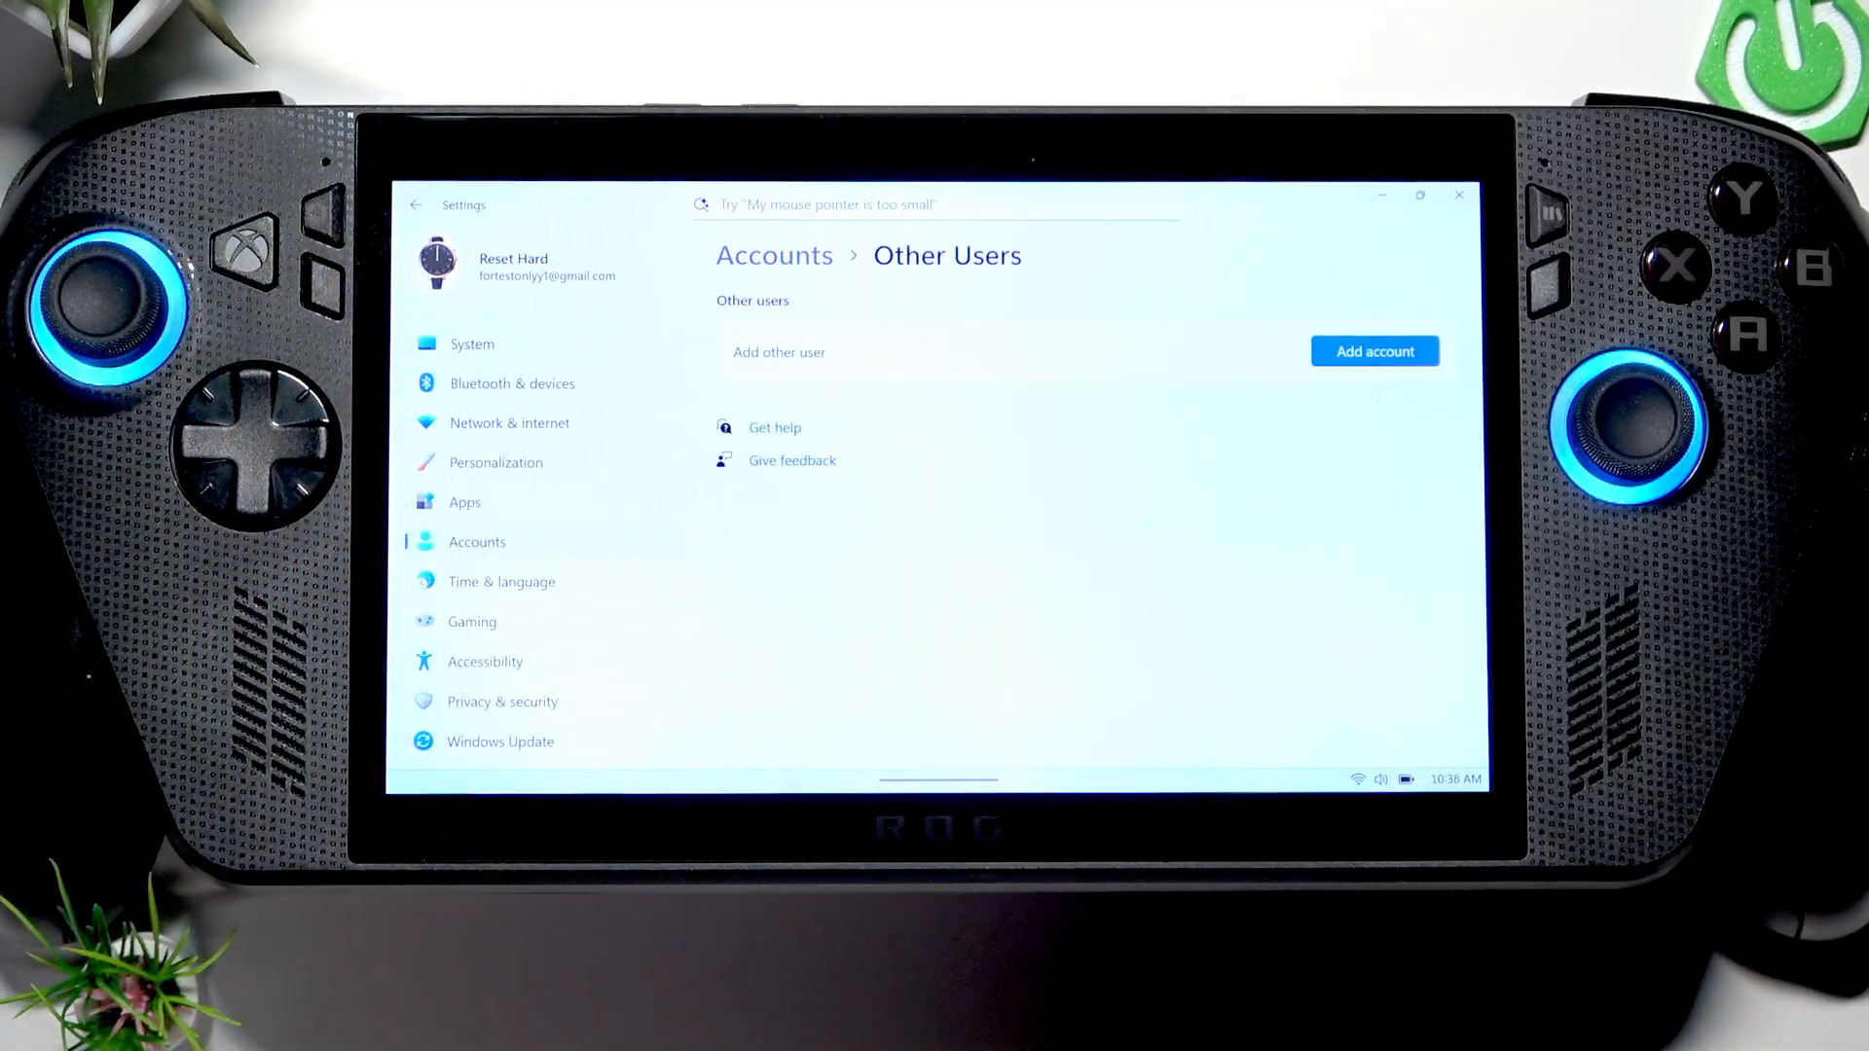
# Step: Start adding an account and choose 'I don't have this person's sign-in information'
pyautogui.click(1374, 351)
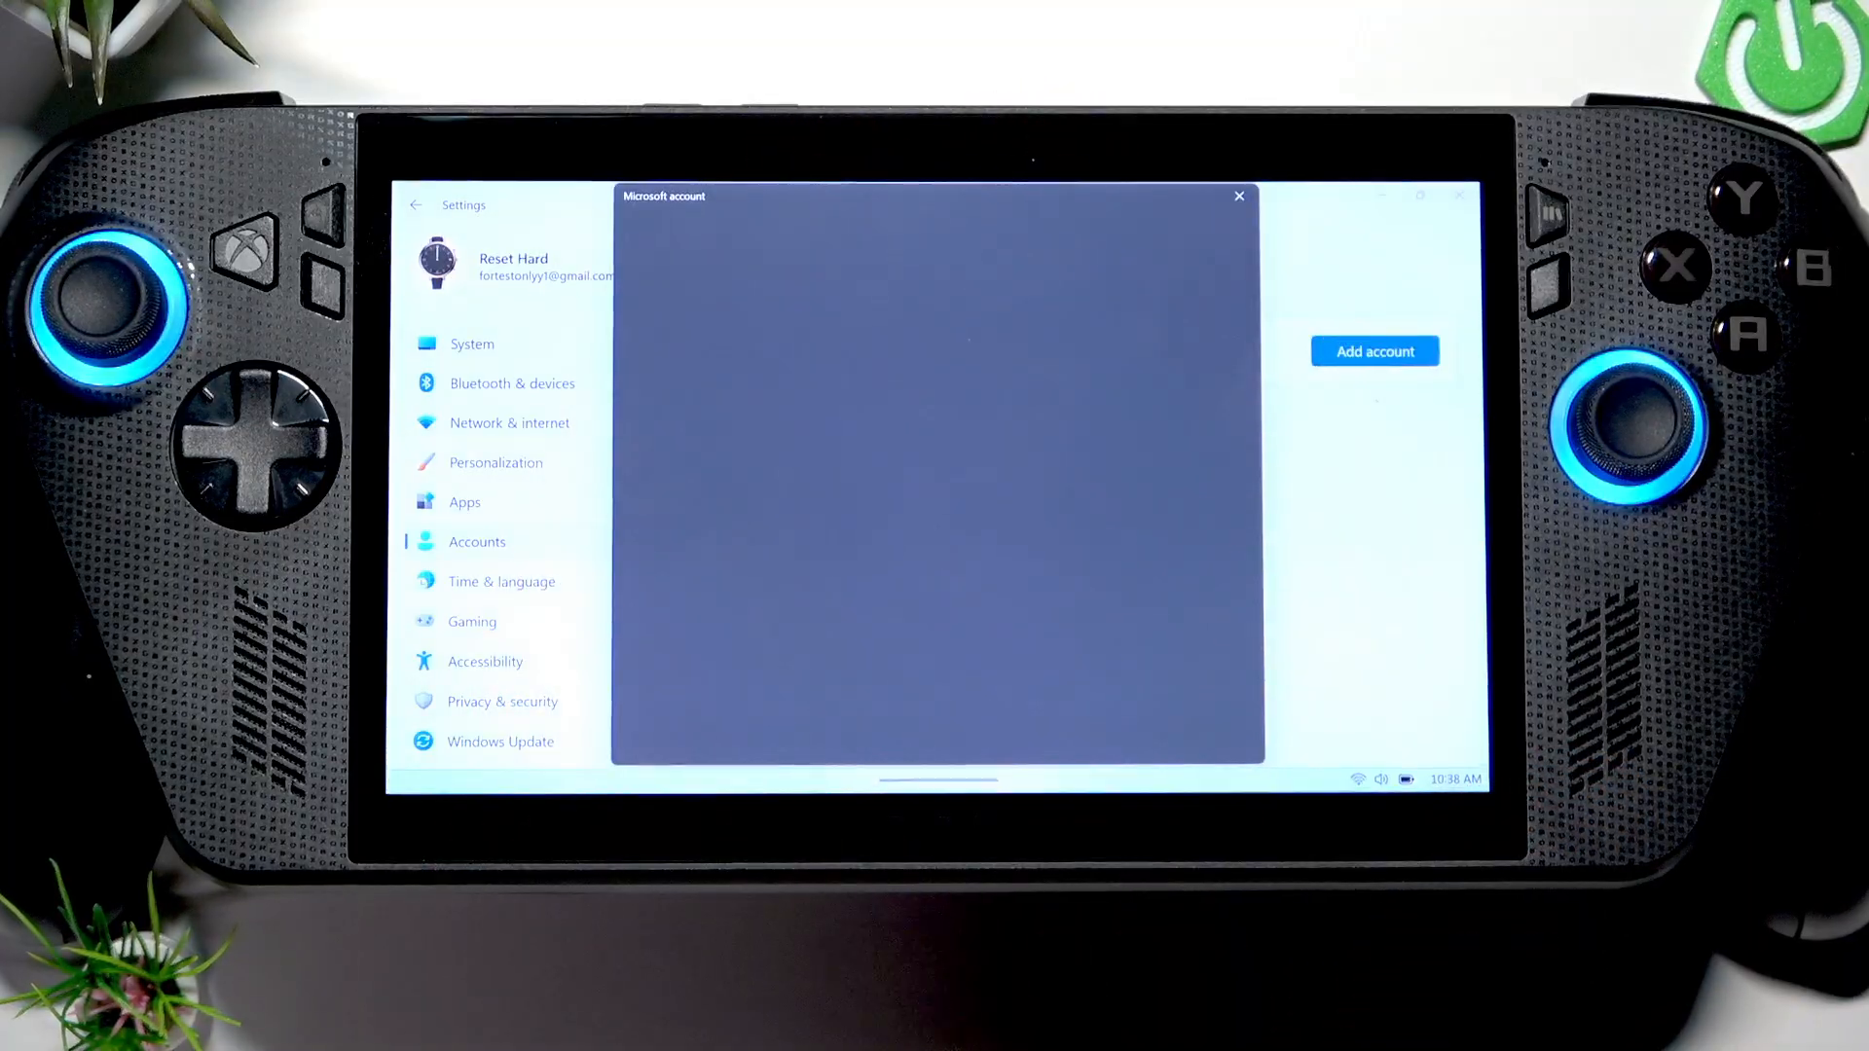
pyautogui.click(1374, 351)
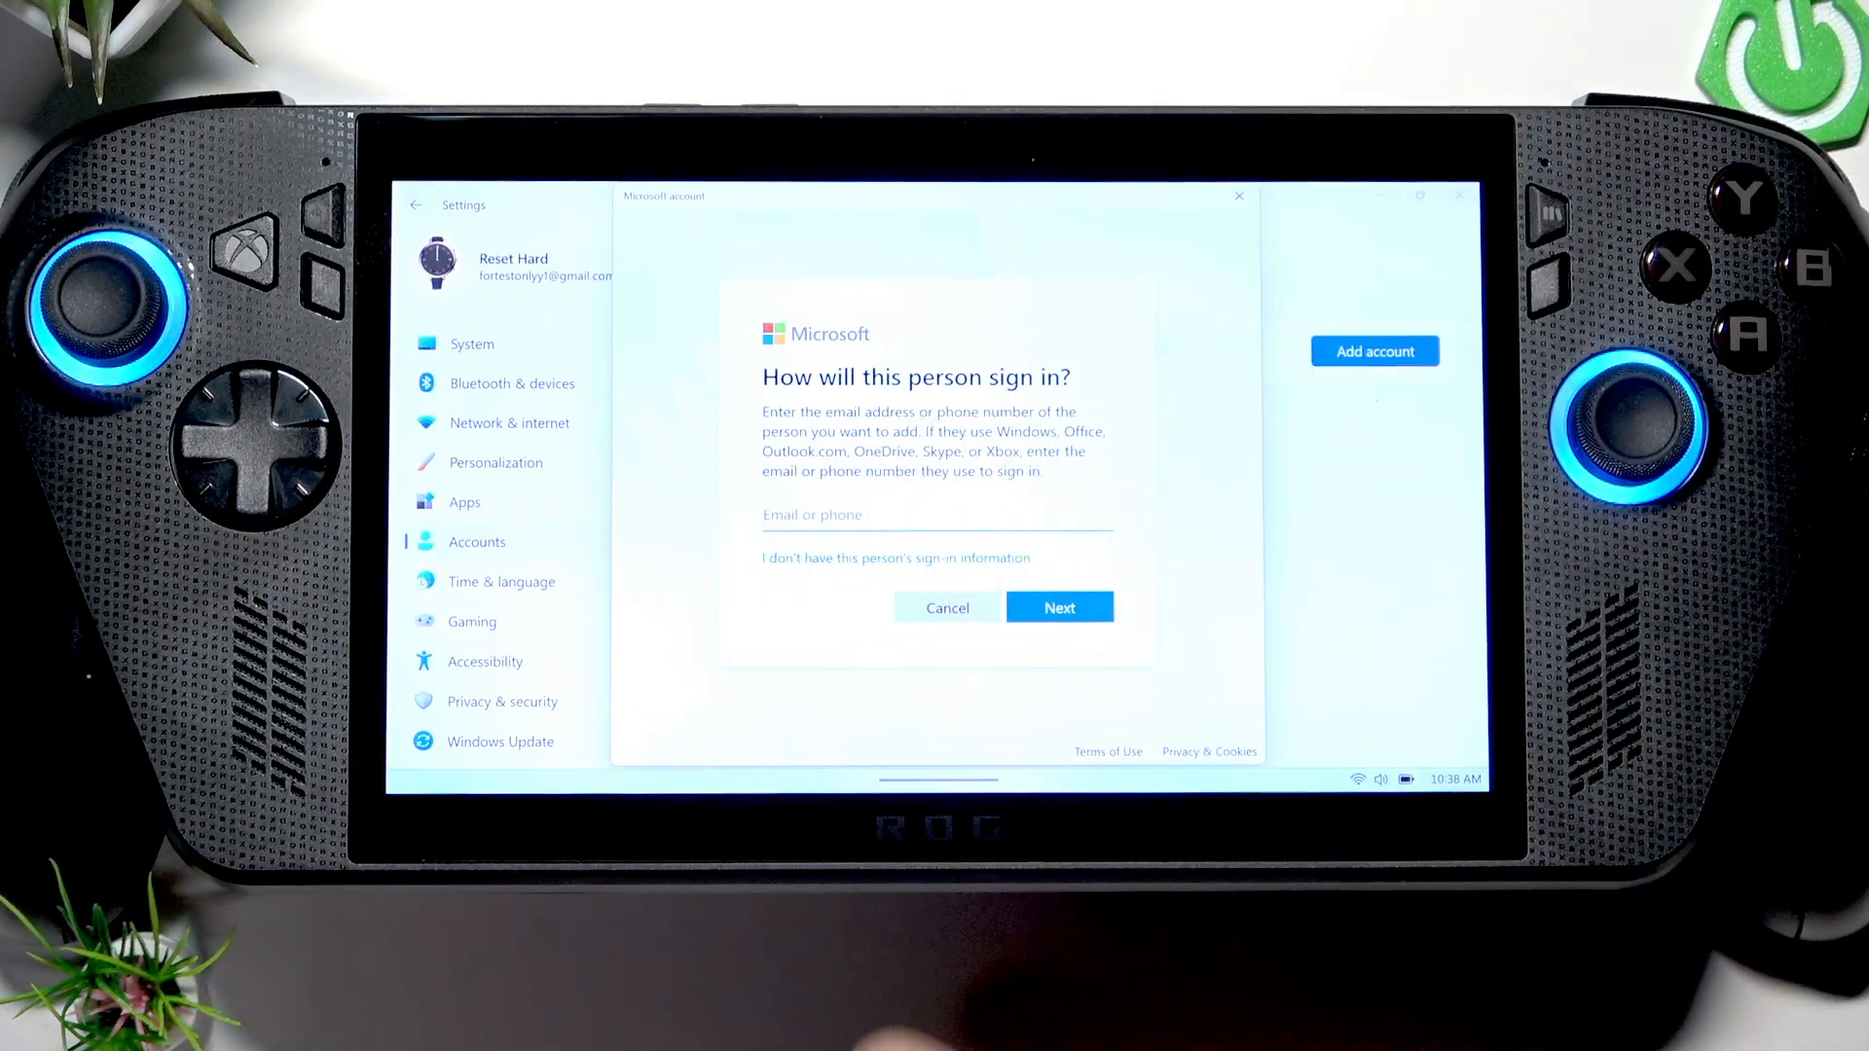
pyautogui.click(935, 515)
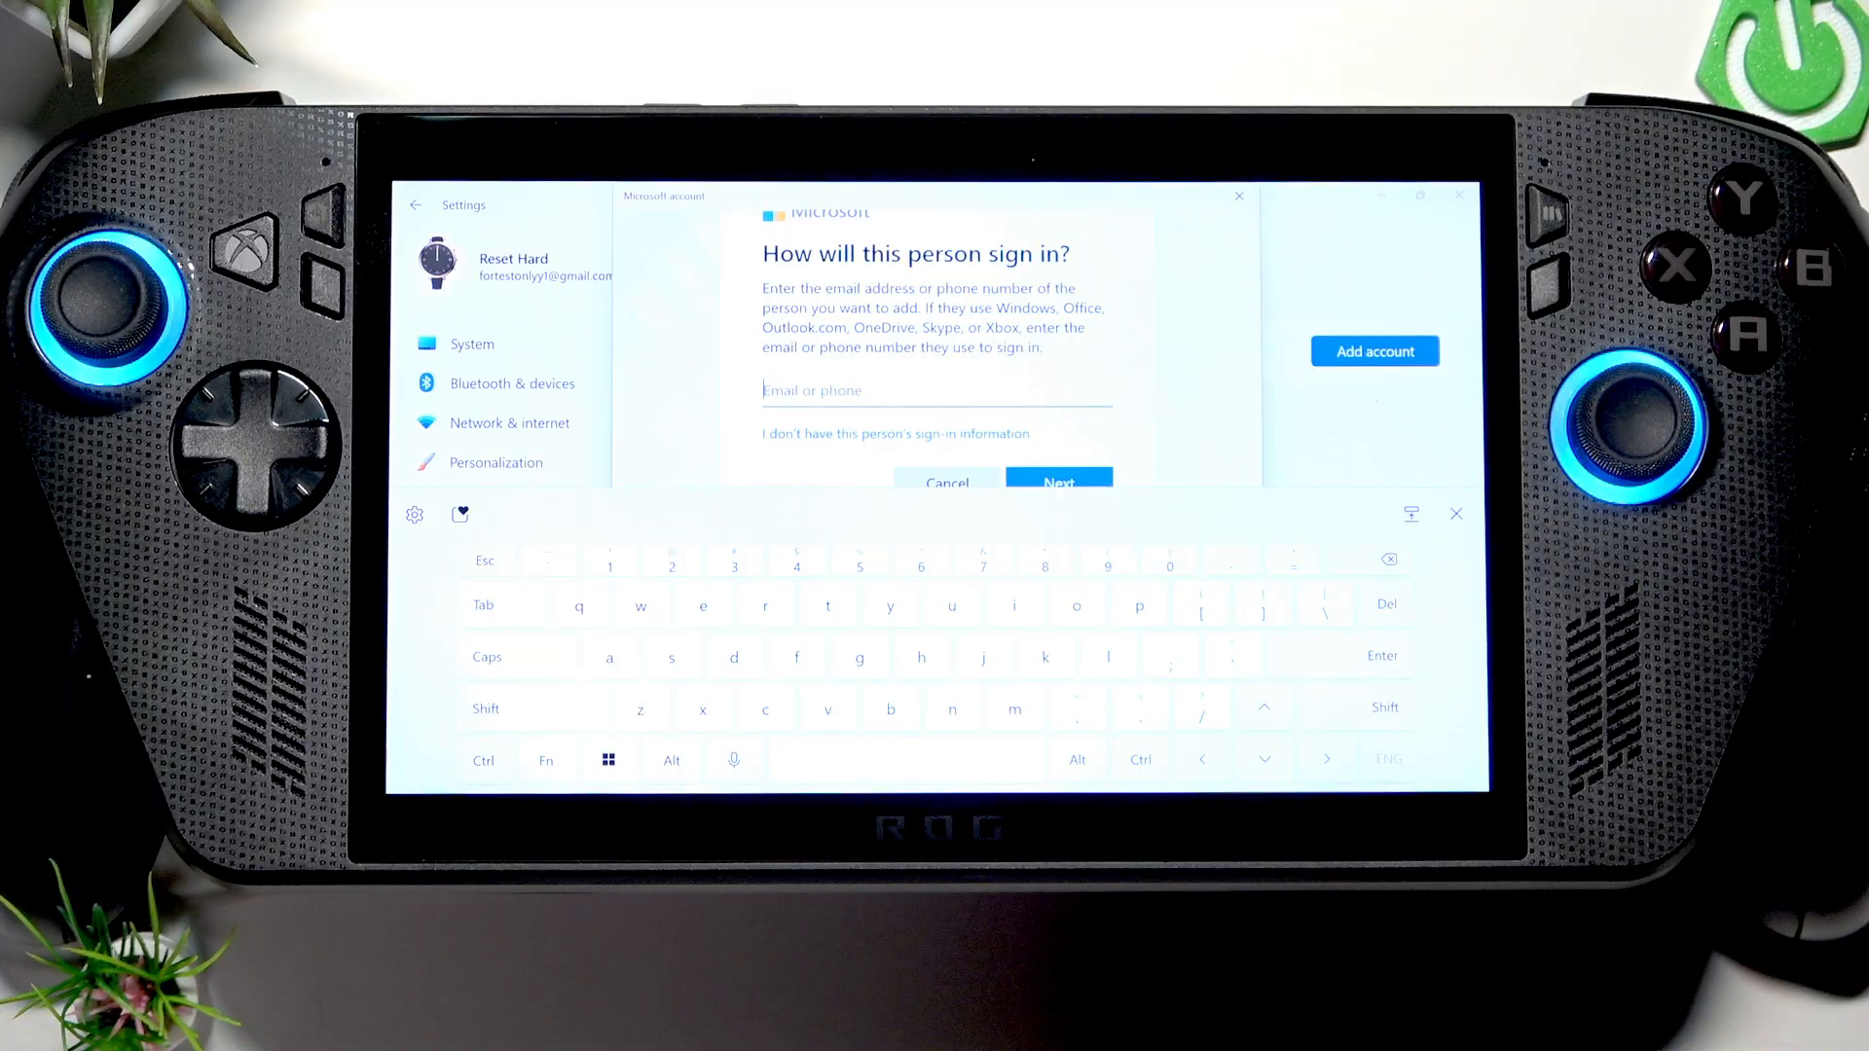
pyautogui.click(1456, 514)
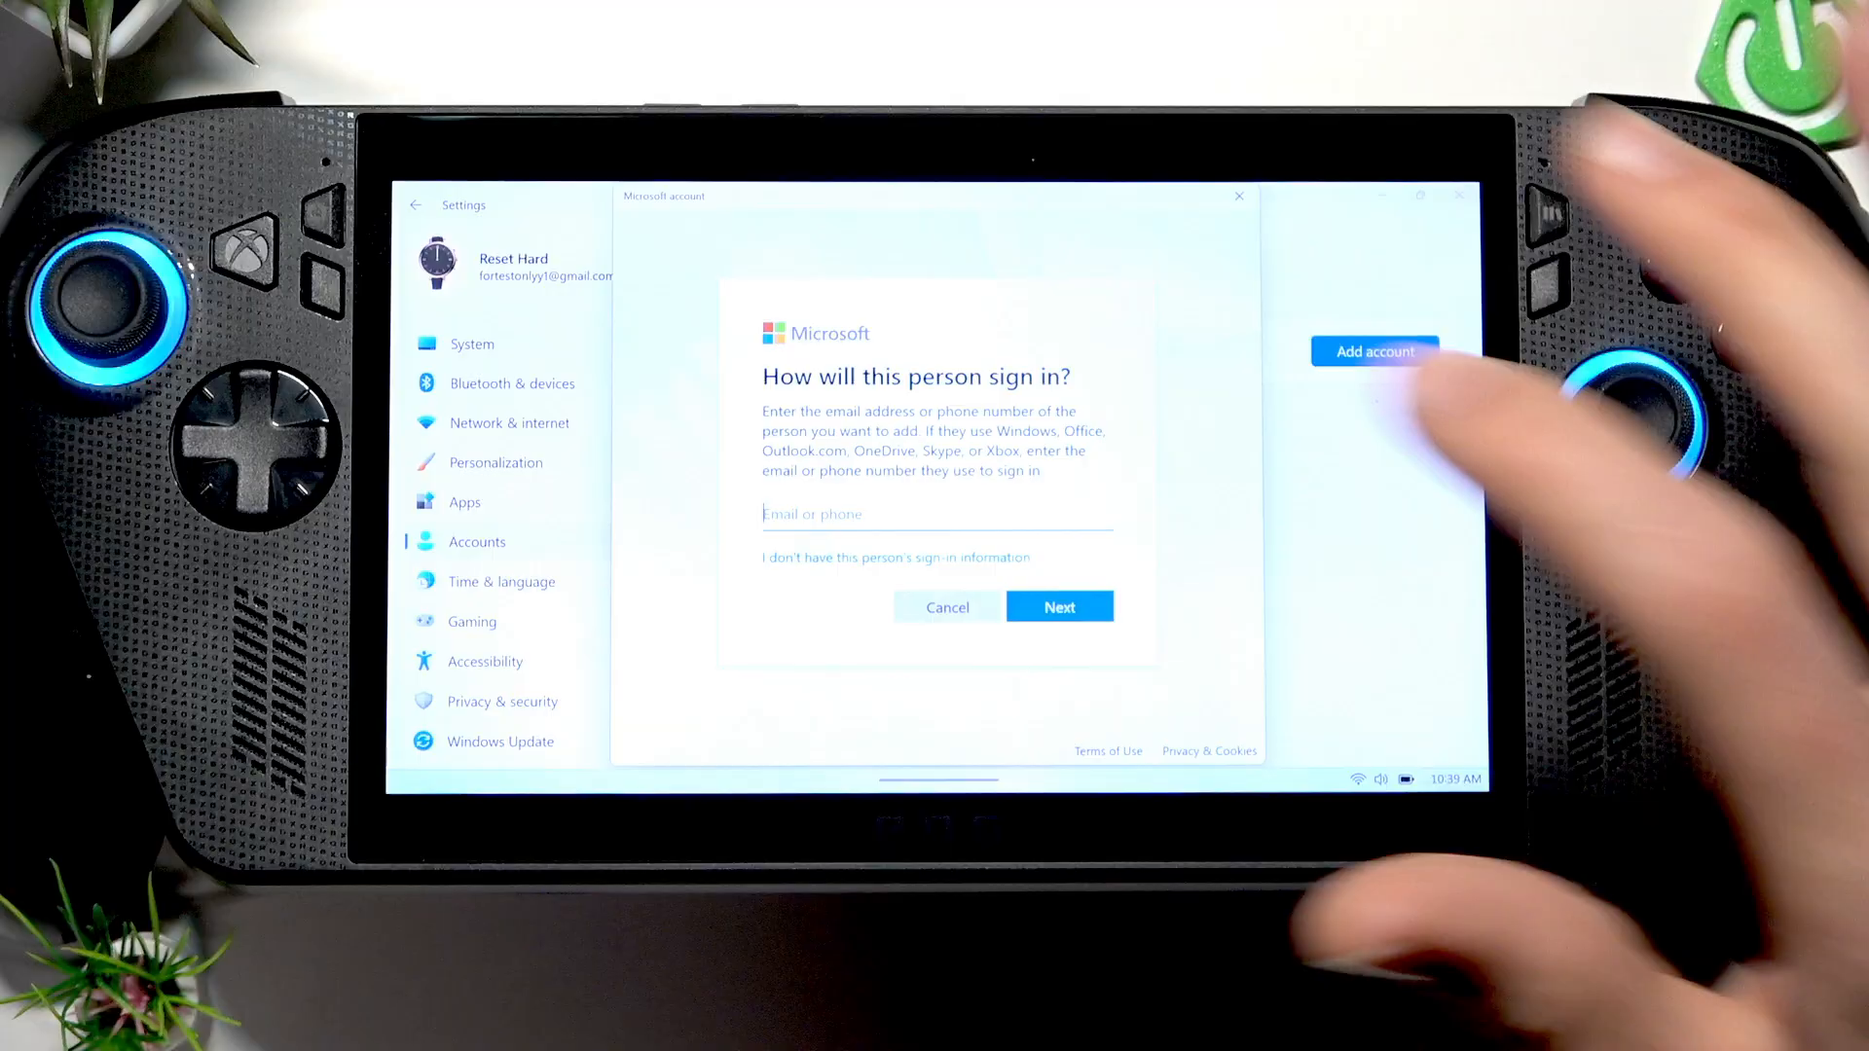
pyautogui.click(936, 514)
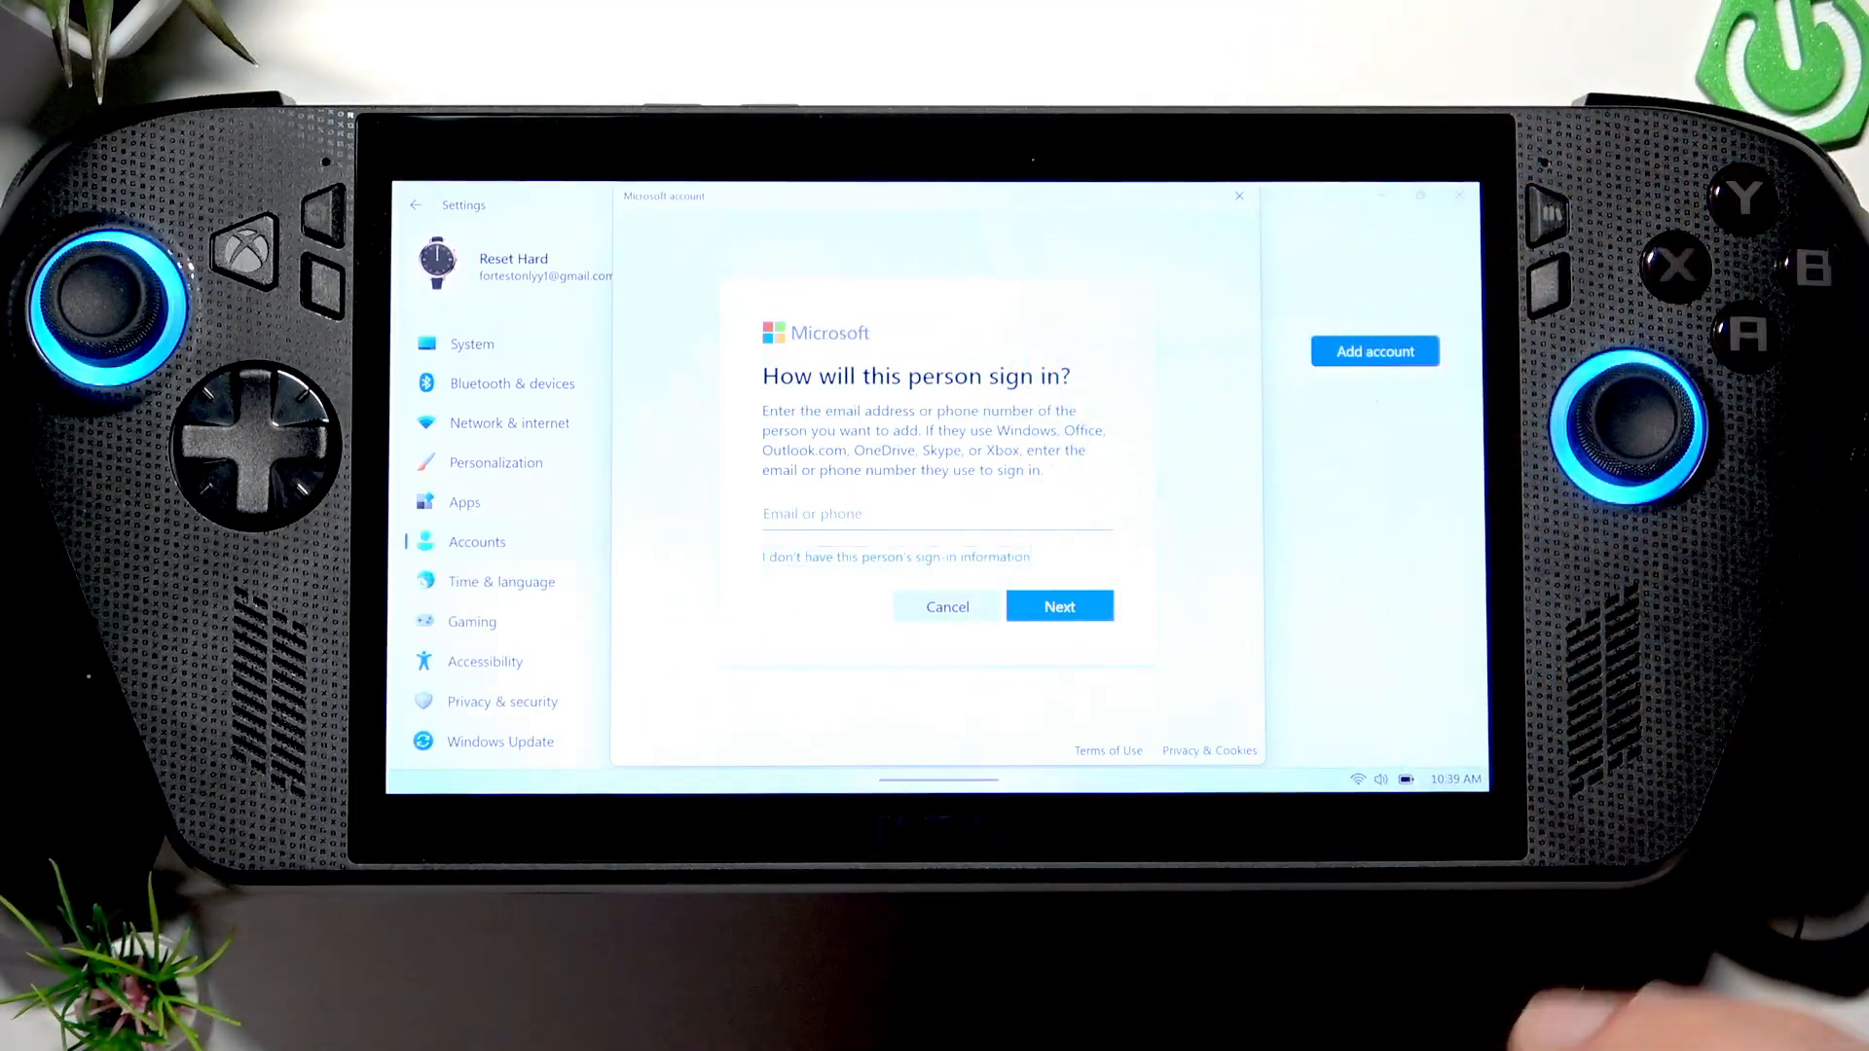
pyautogui.click(1058, 606)
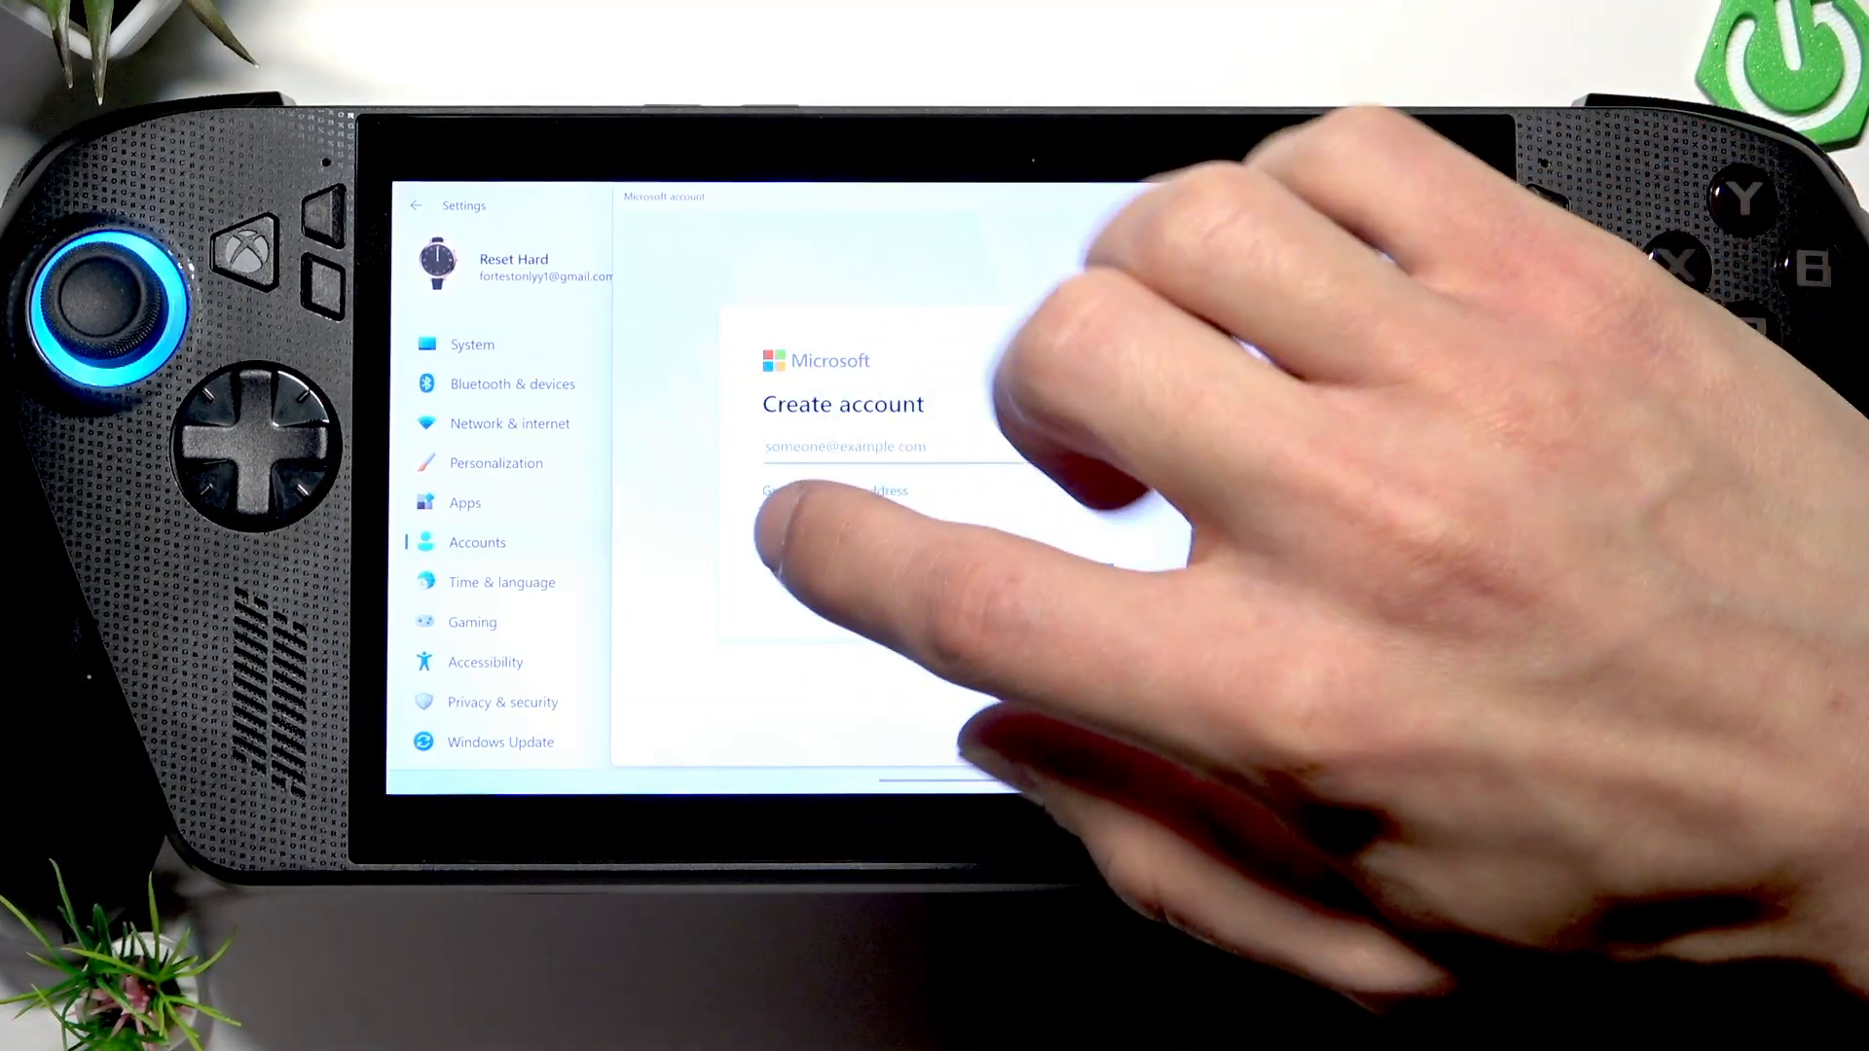
# Step: Add a user without a Microsoft account, named user-2, with the password entered twice
pyautogui.click(834, 490)
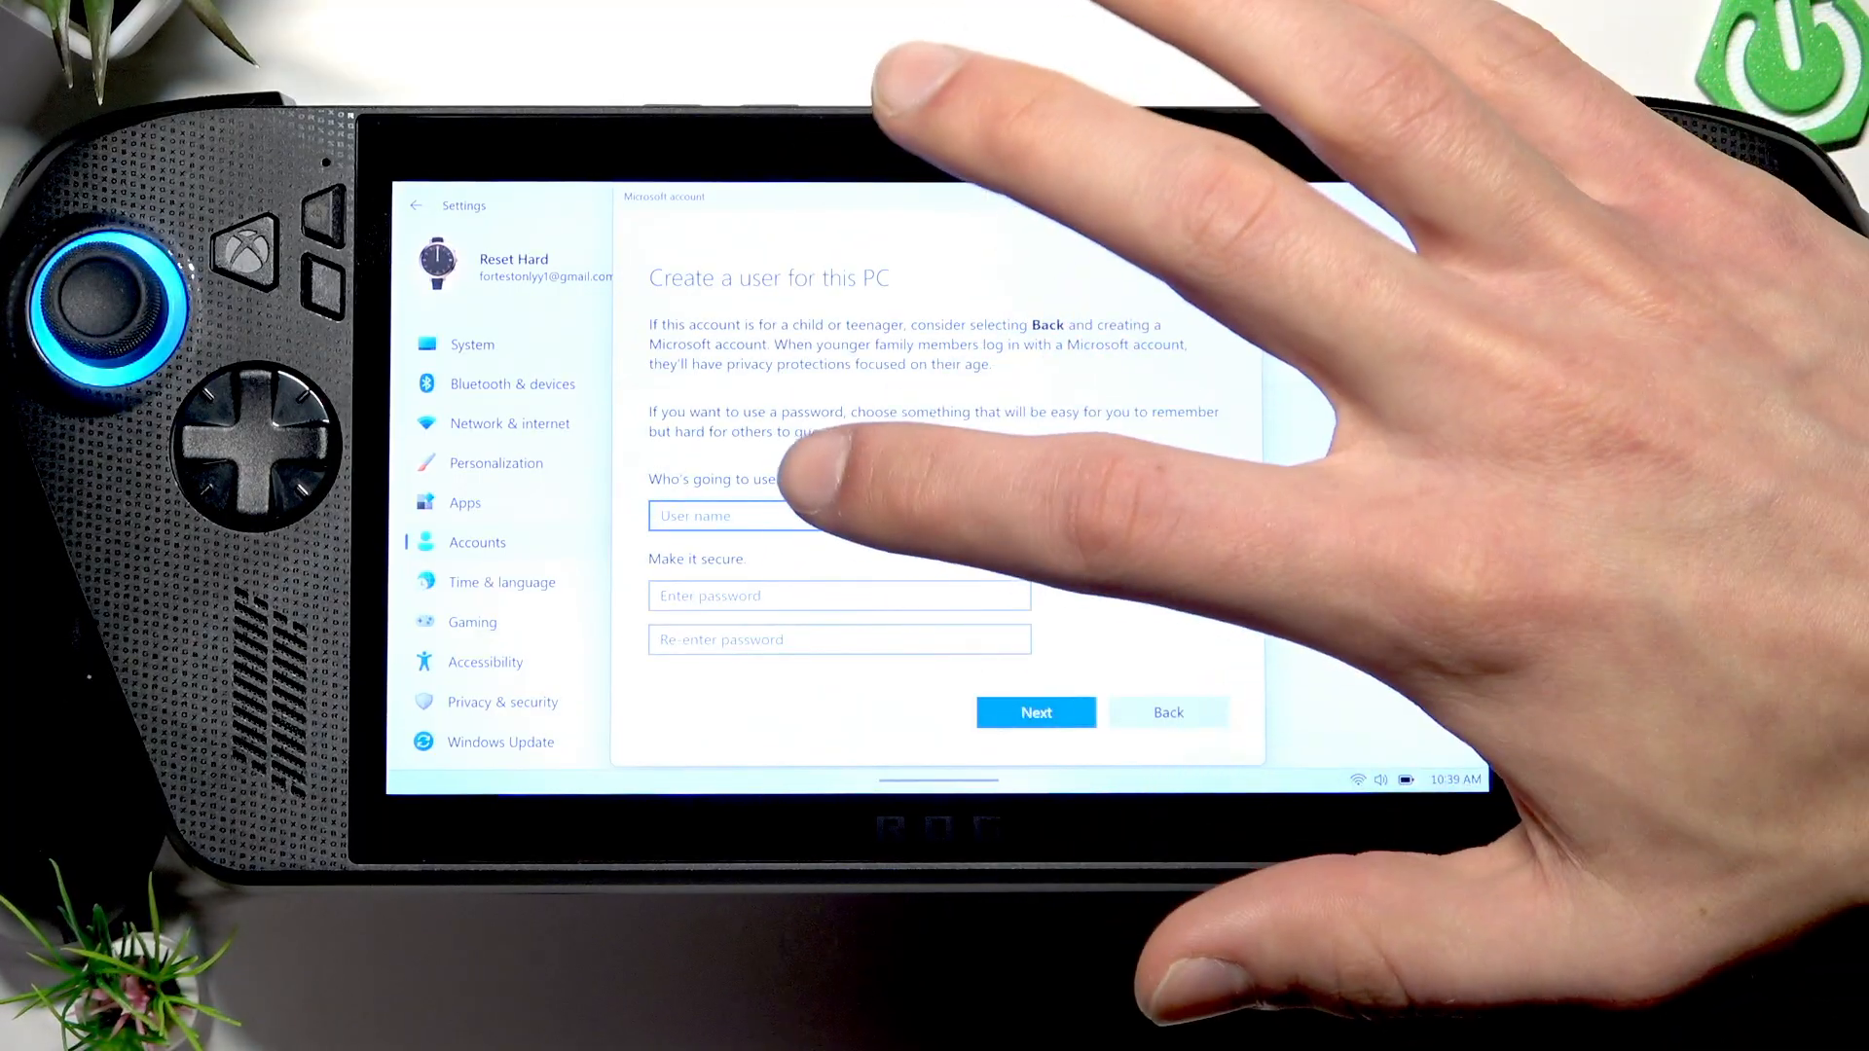
pyautogui.click(839, 515)
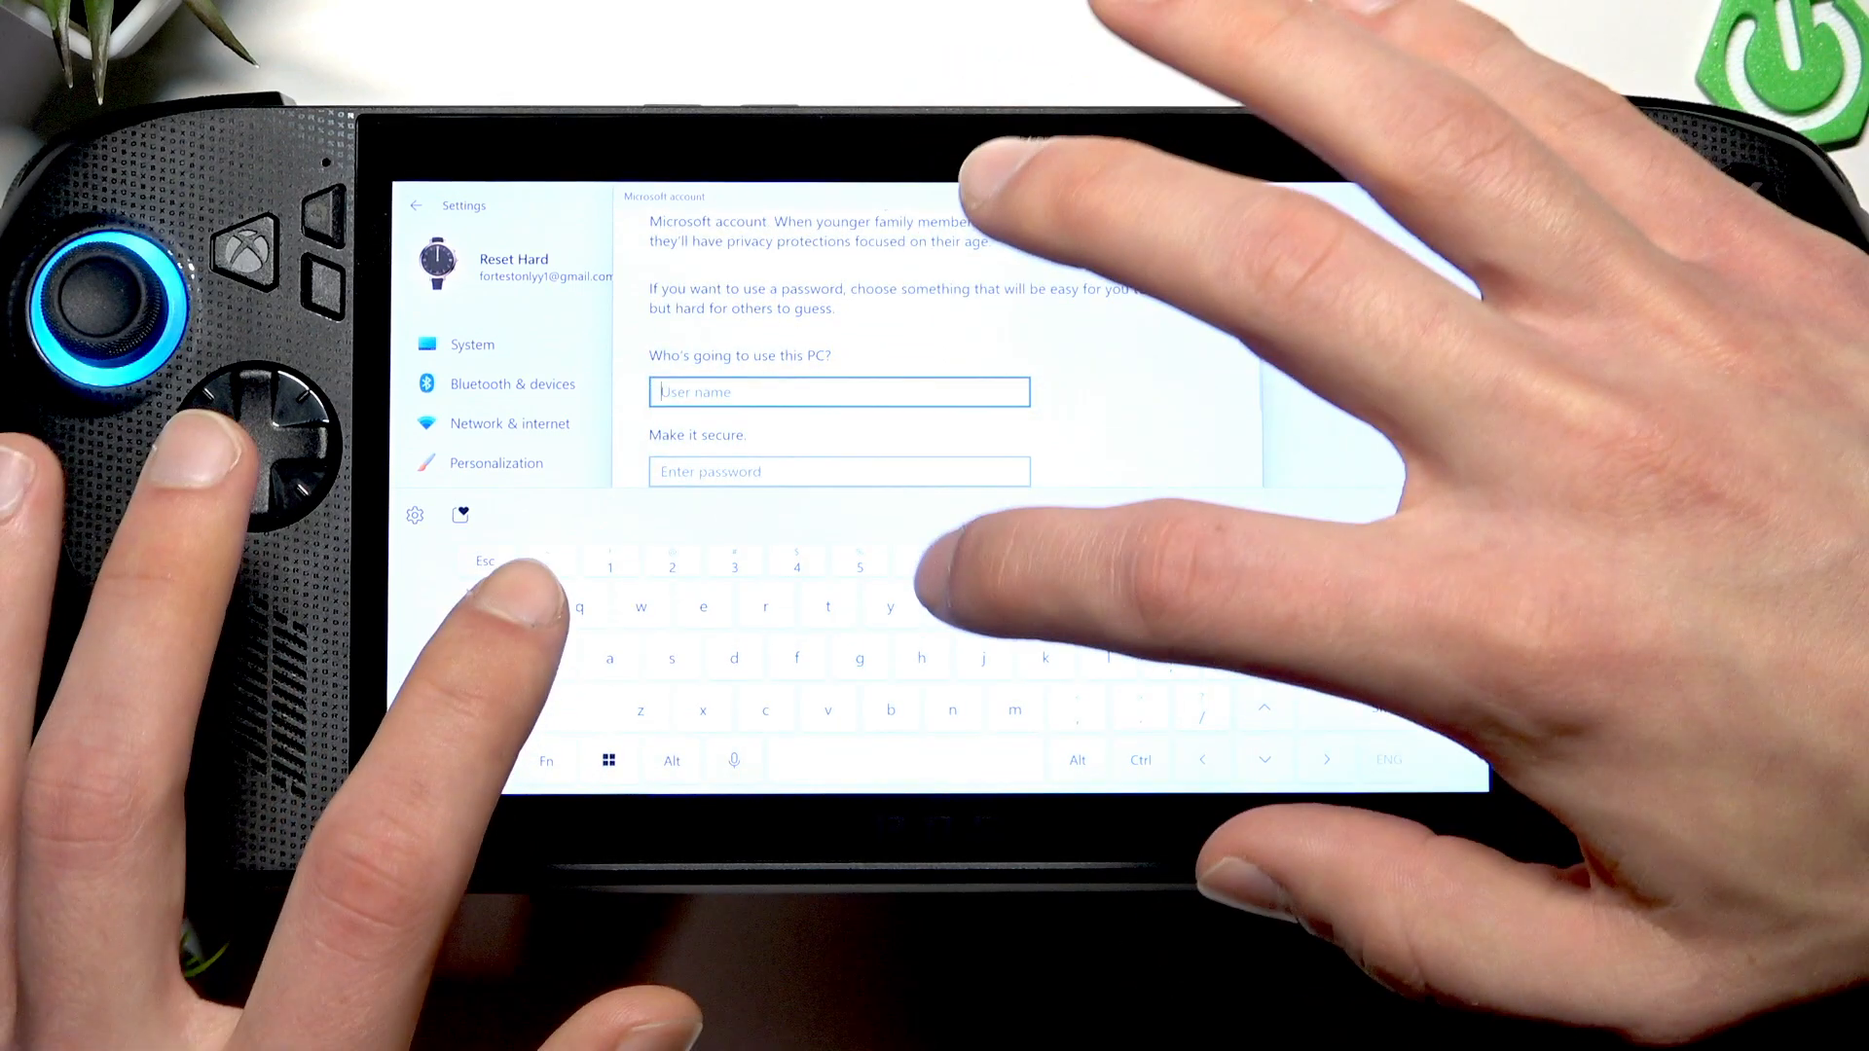
pyautogui.write('user-2')
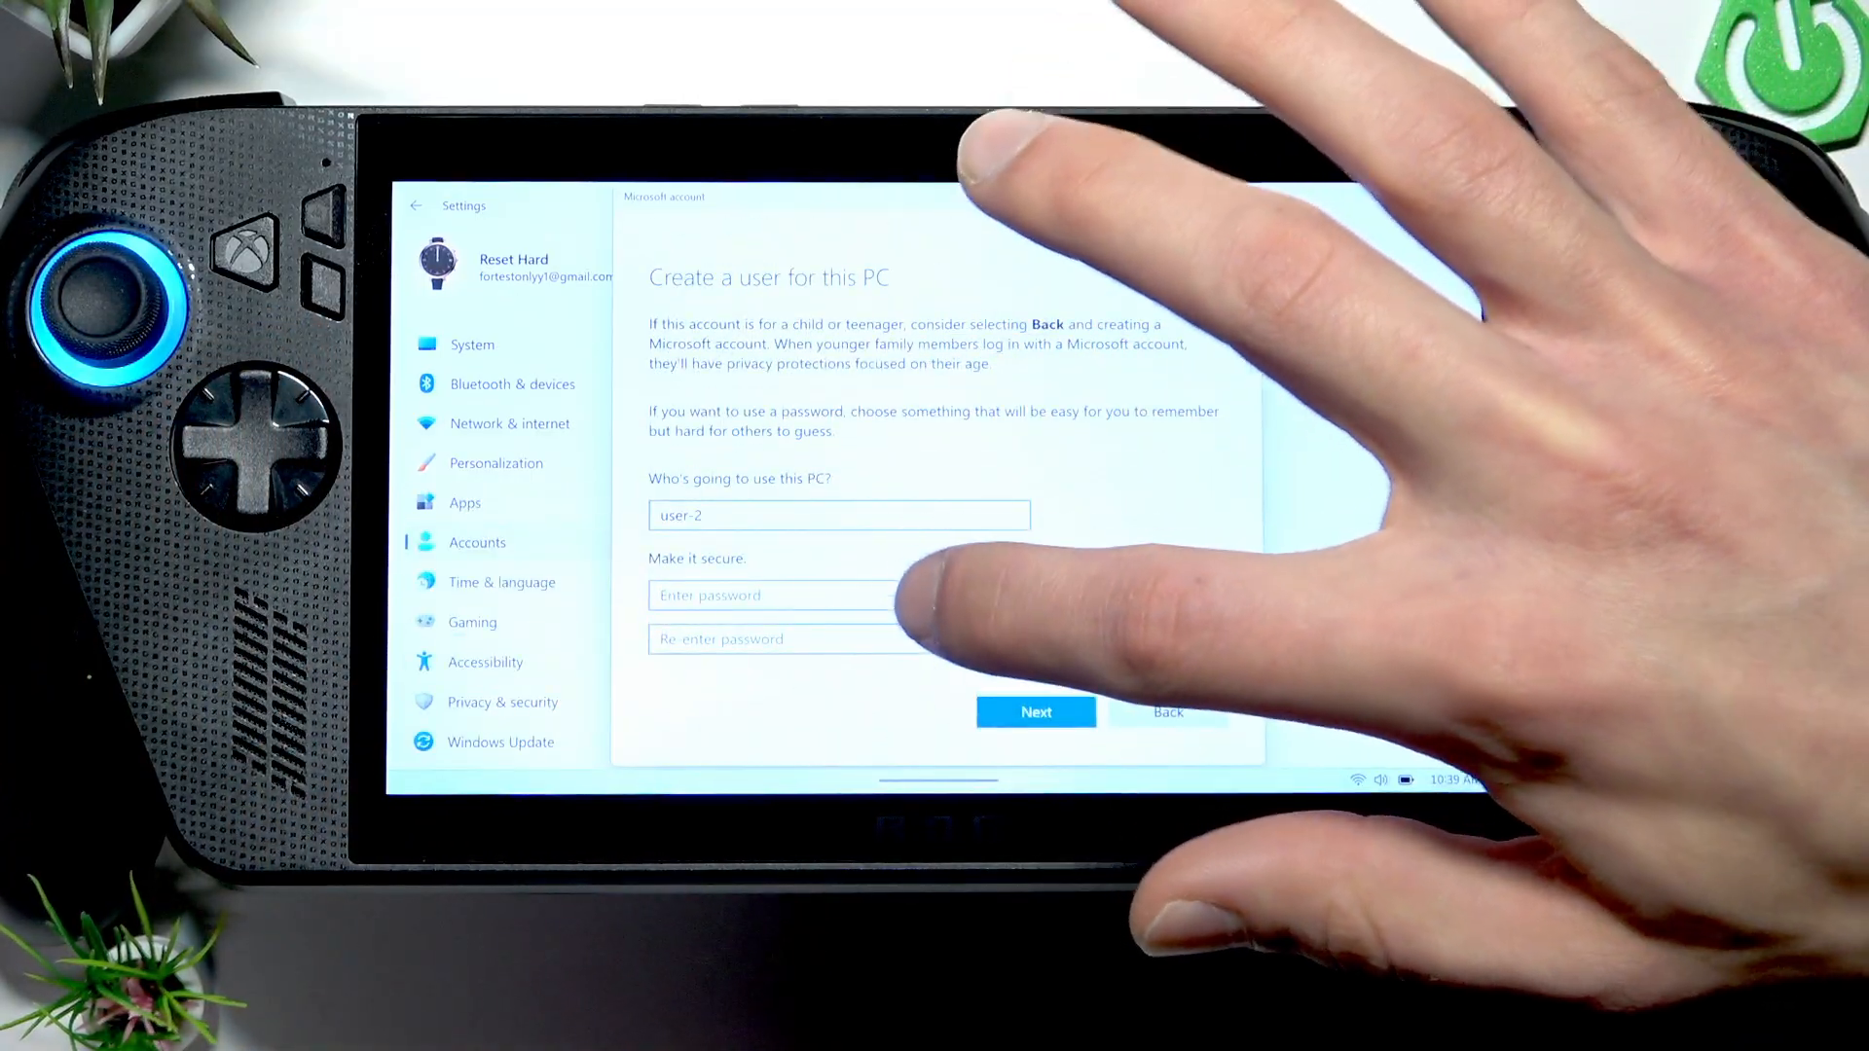
pyautogui.click(775, 595)
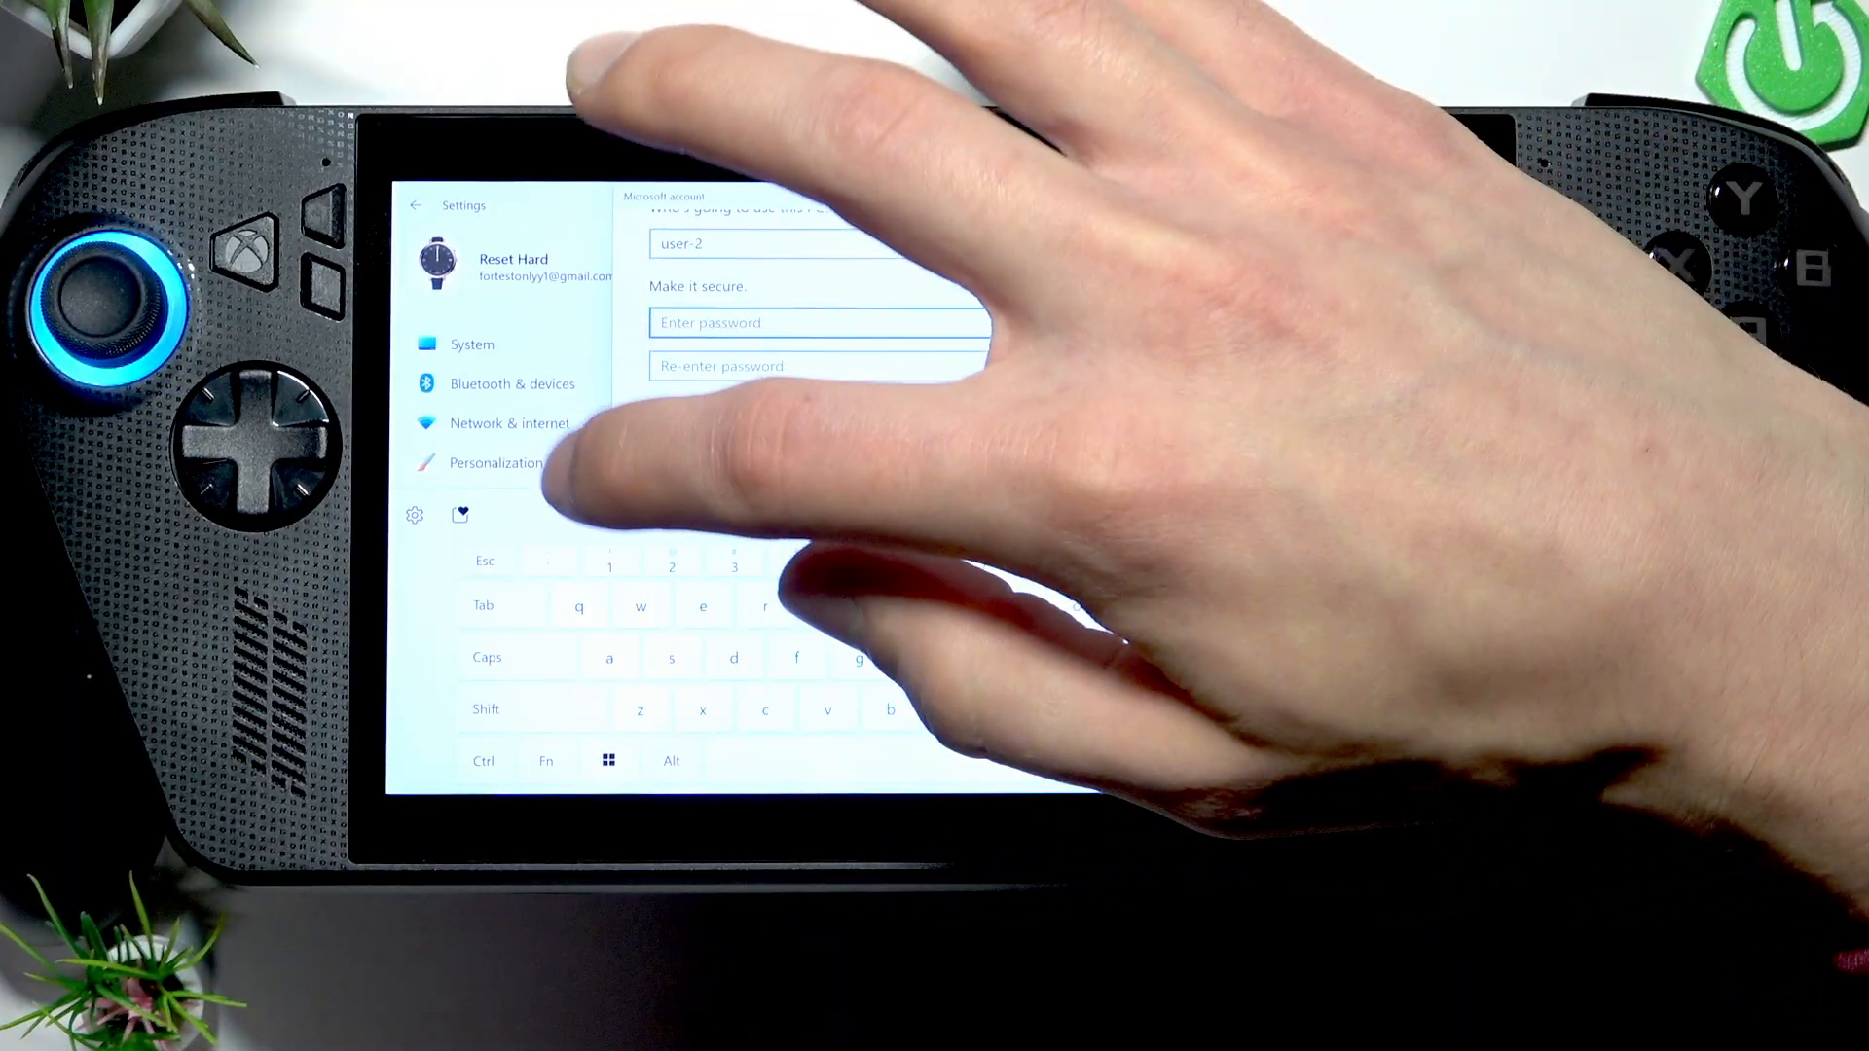
pyautogui.write('•')
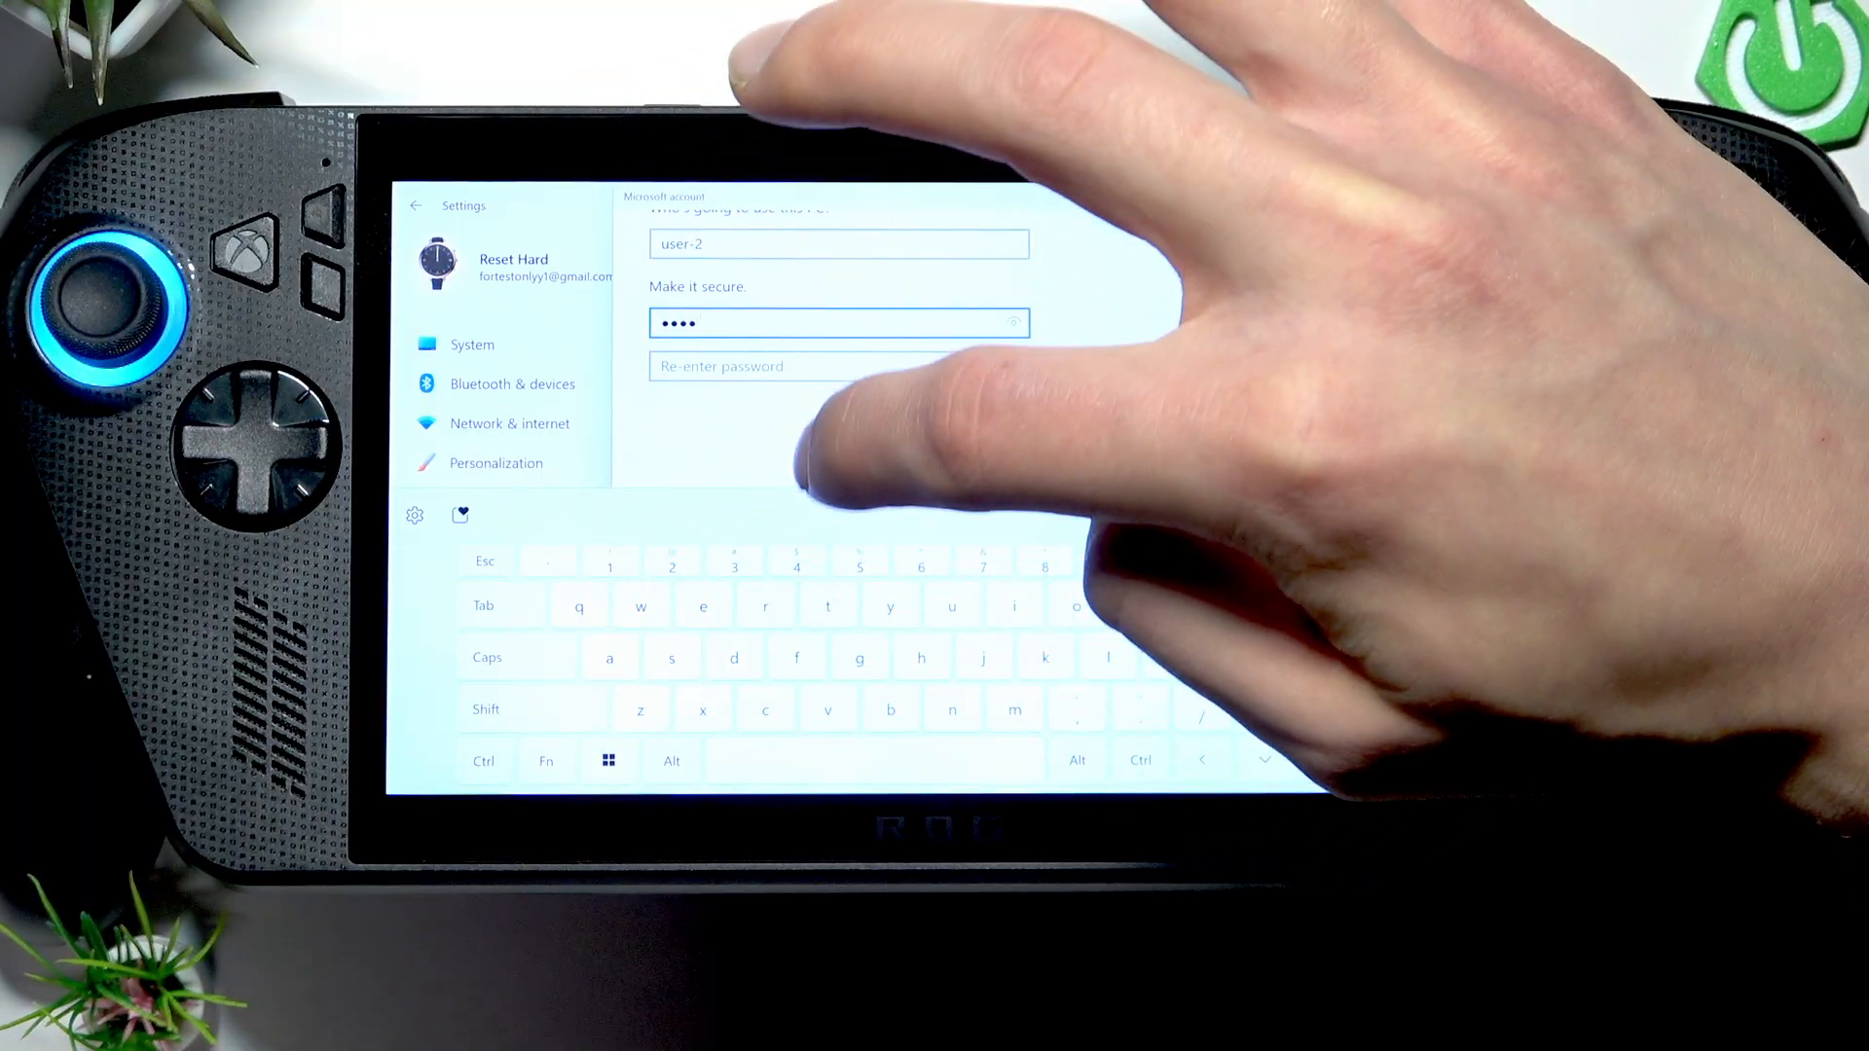
pyautogui.write('••')
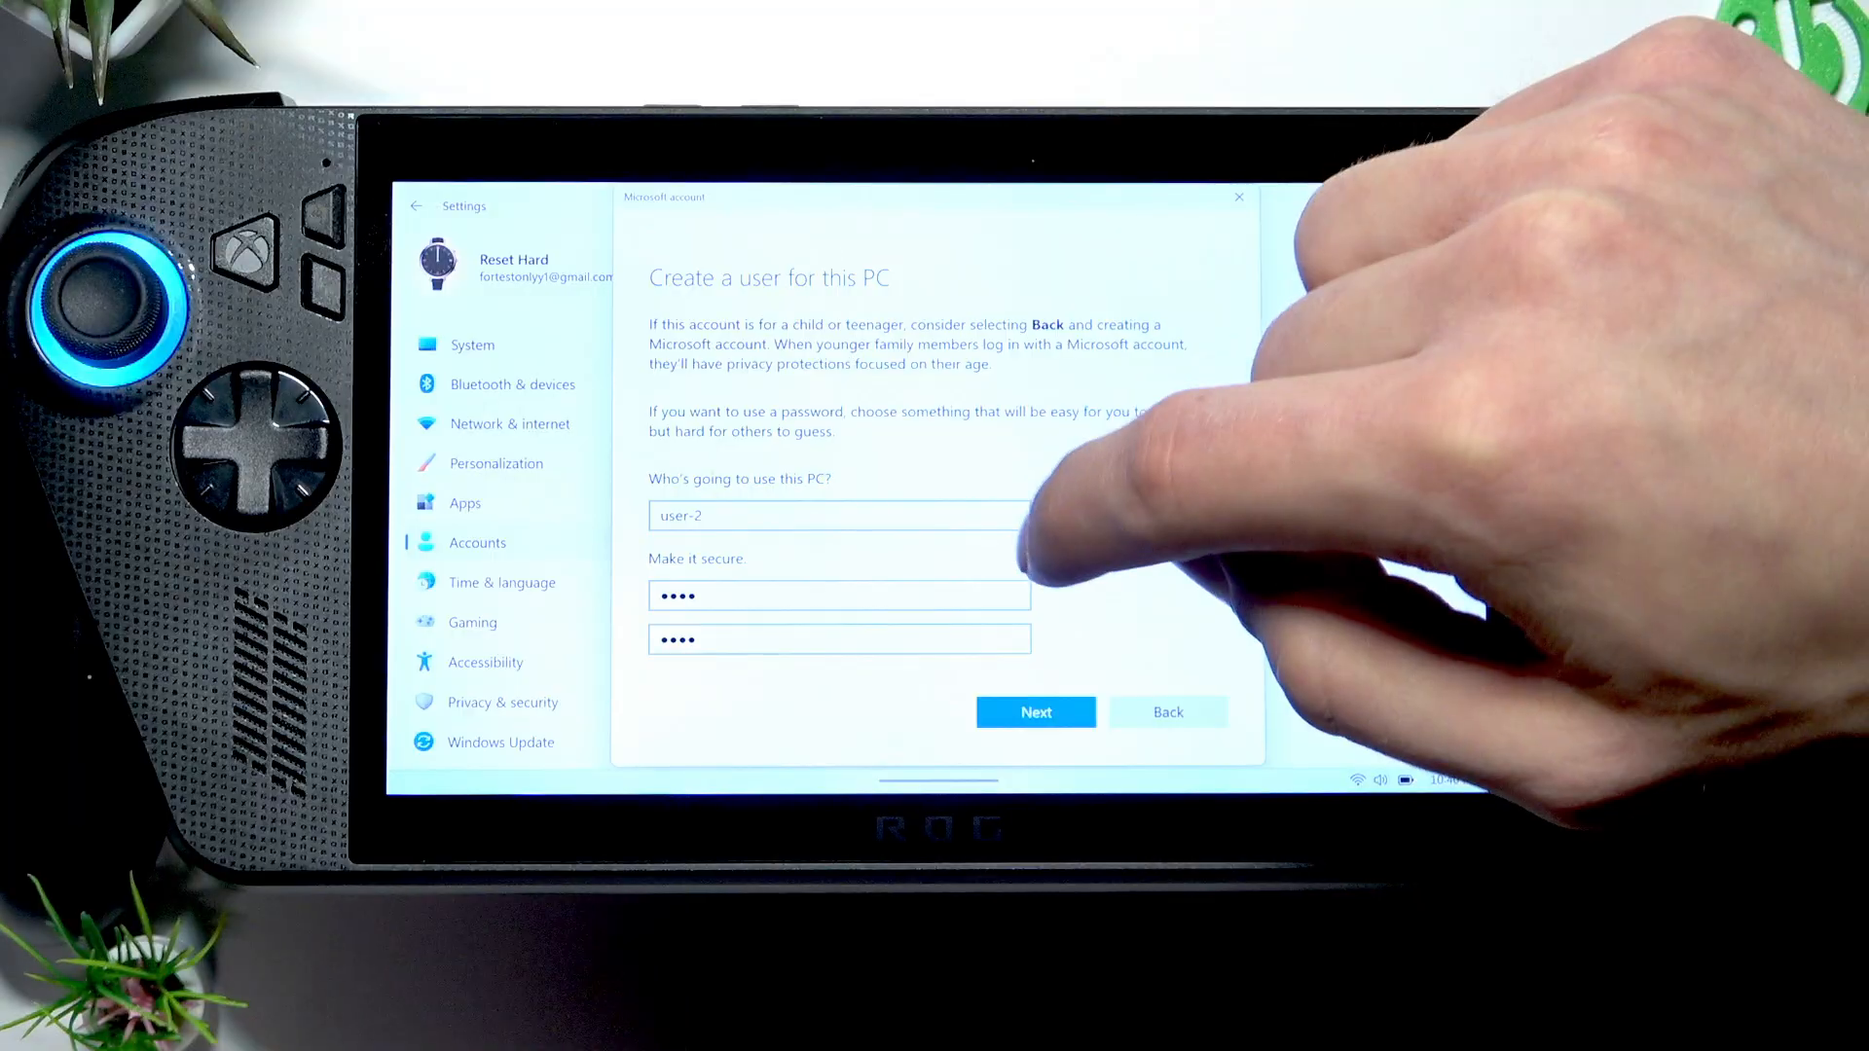
# Step: Choose three security questions, including the birth city and oldest cousin questions
pyautogui.click(1034, 711)
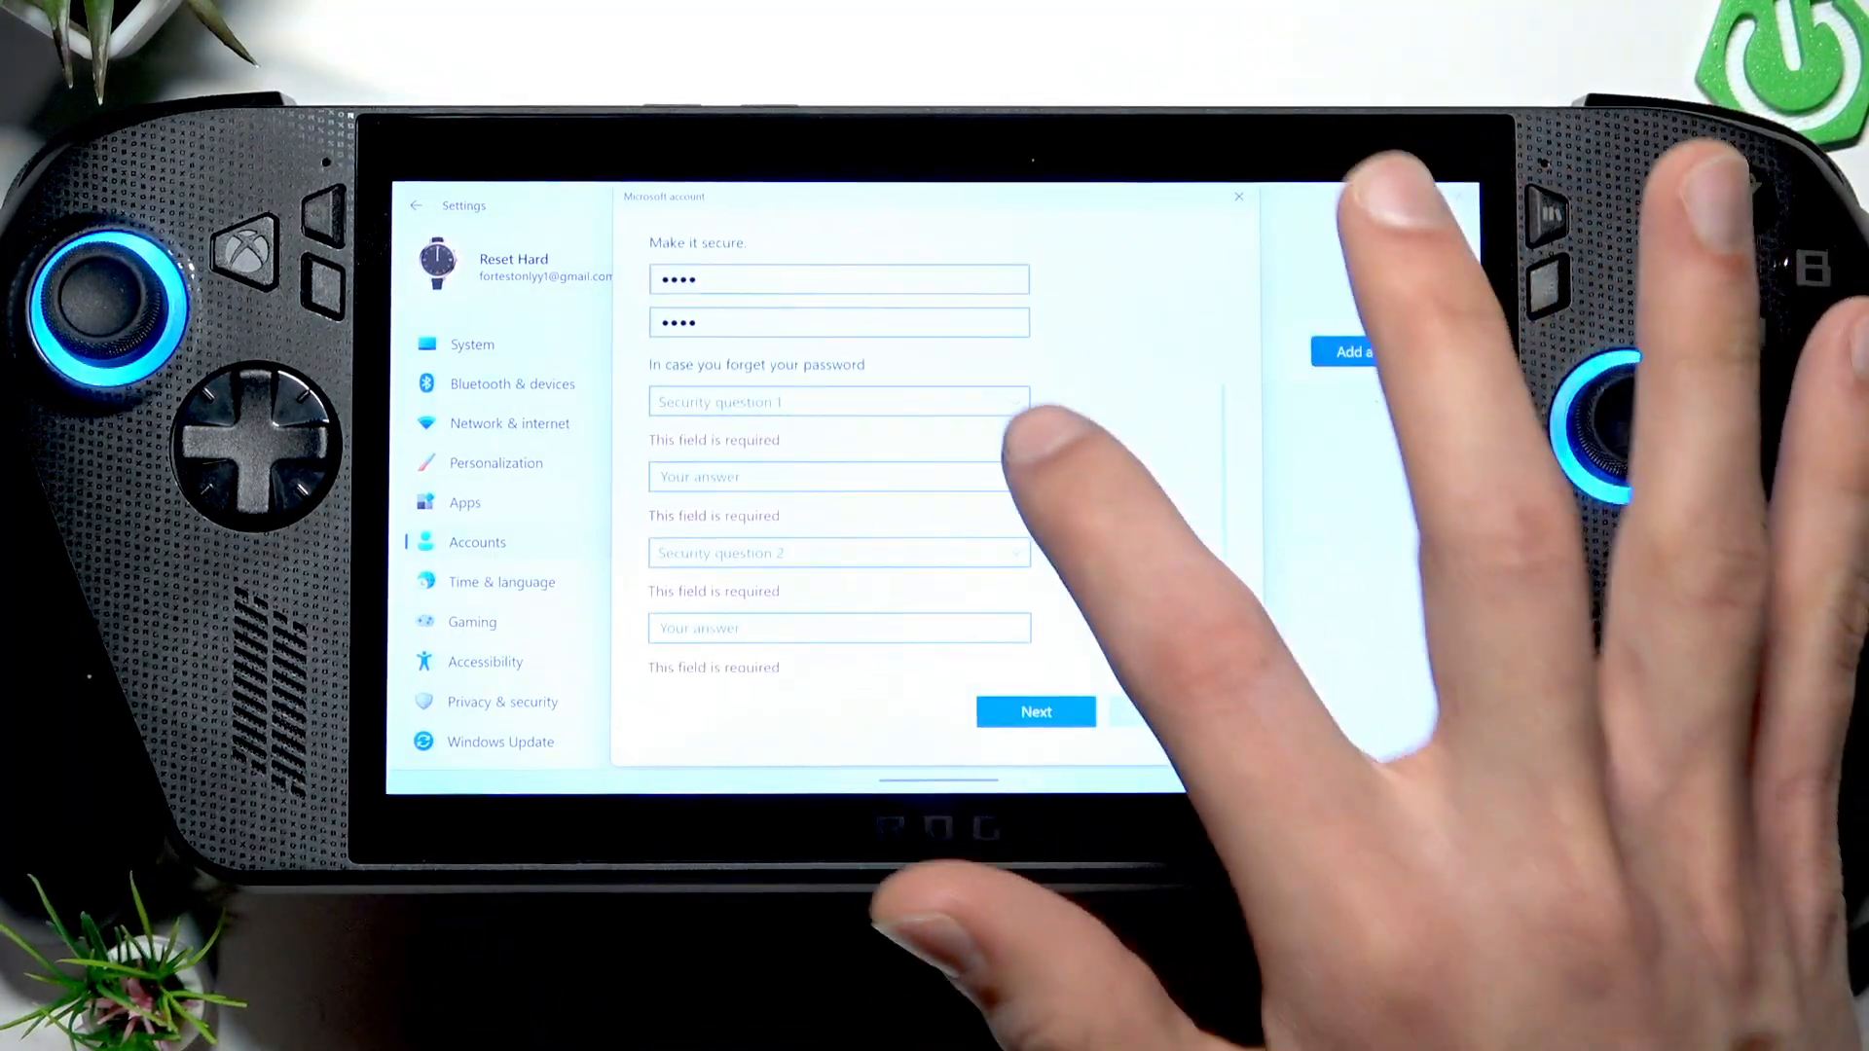
pyautogui.click(838, 402)
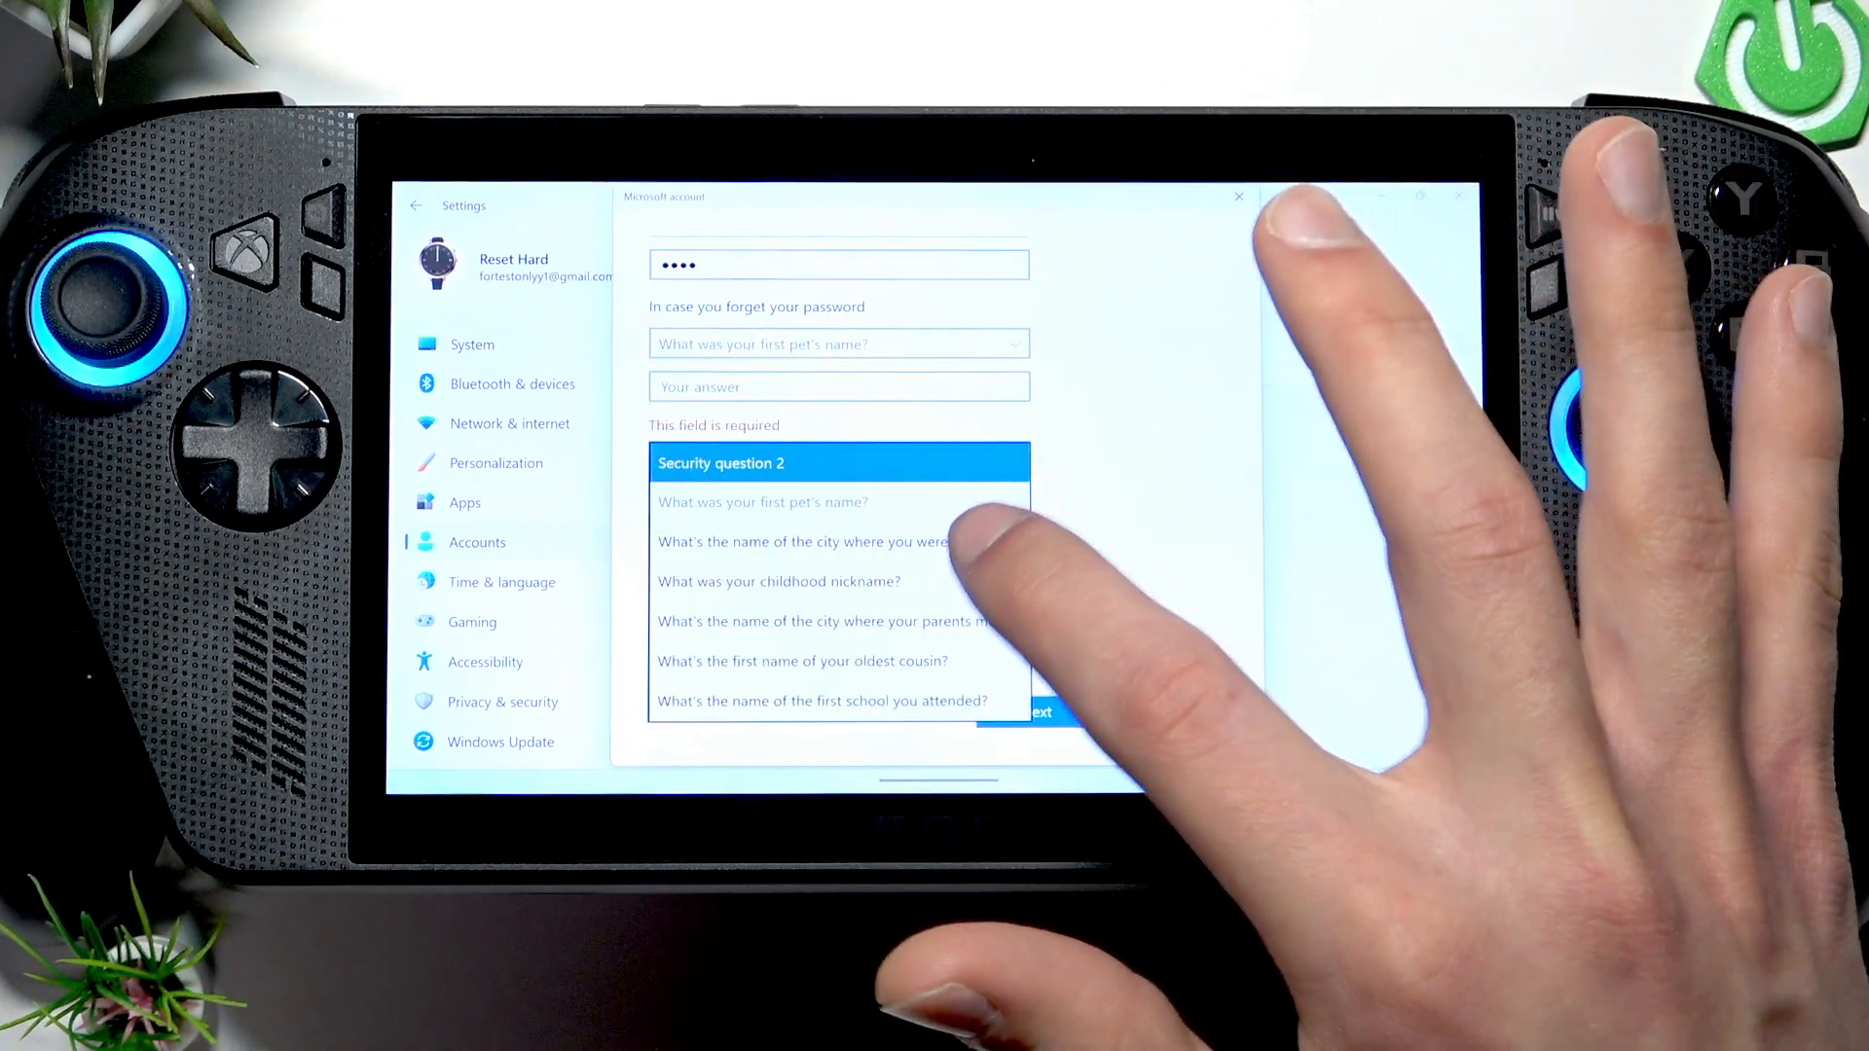
pyautogui.click(803, 542)
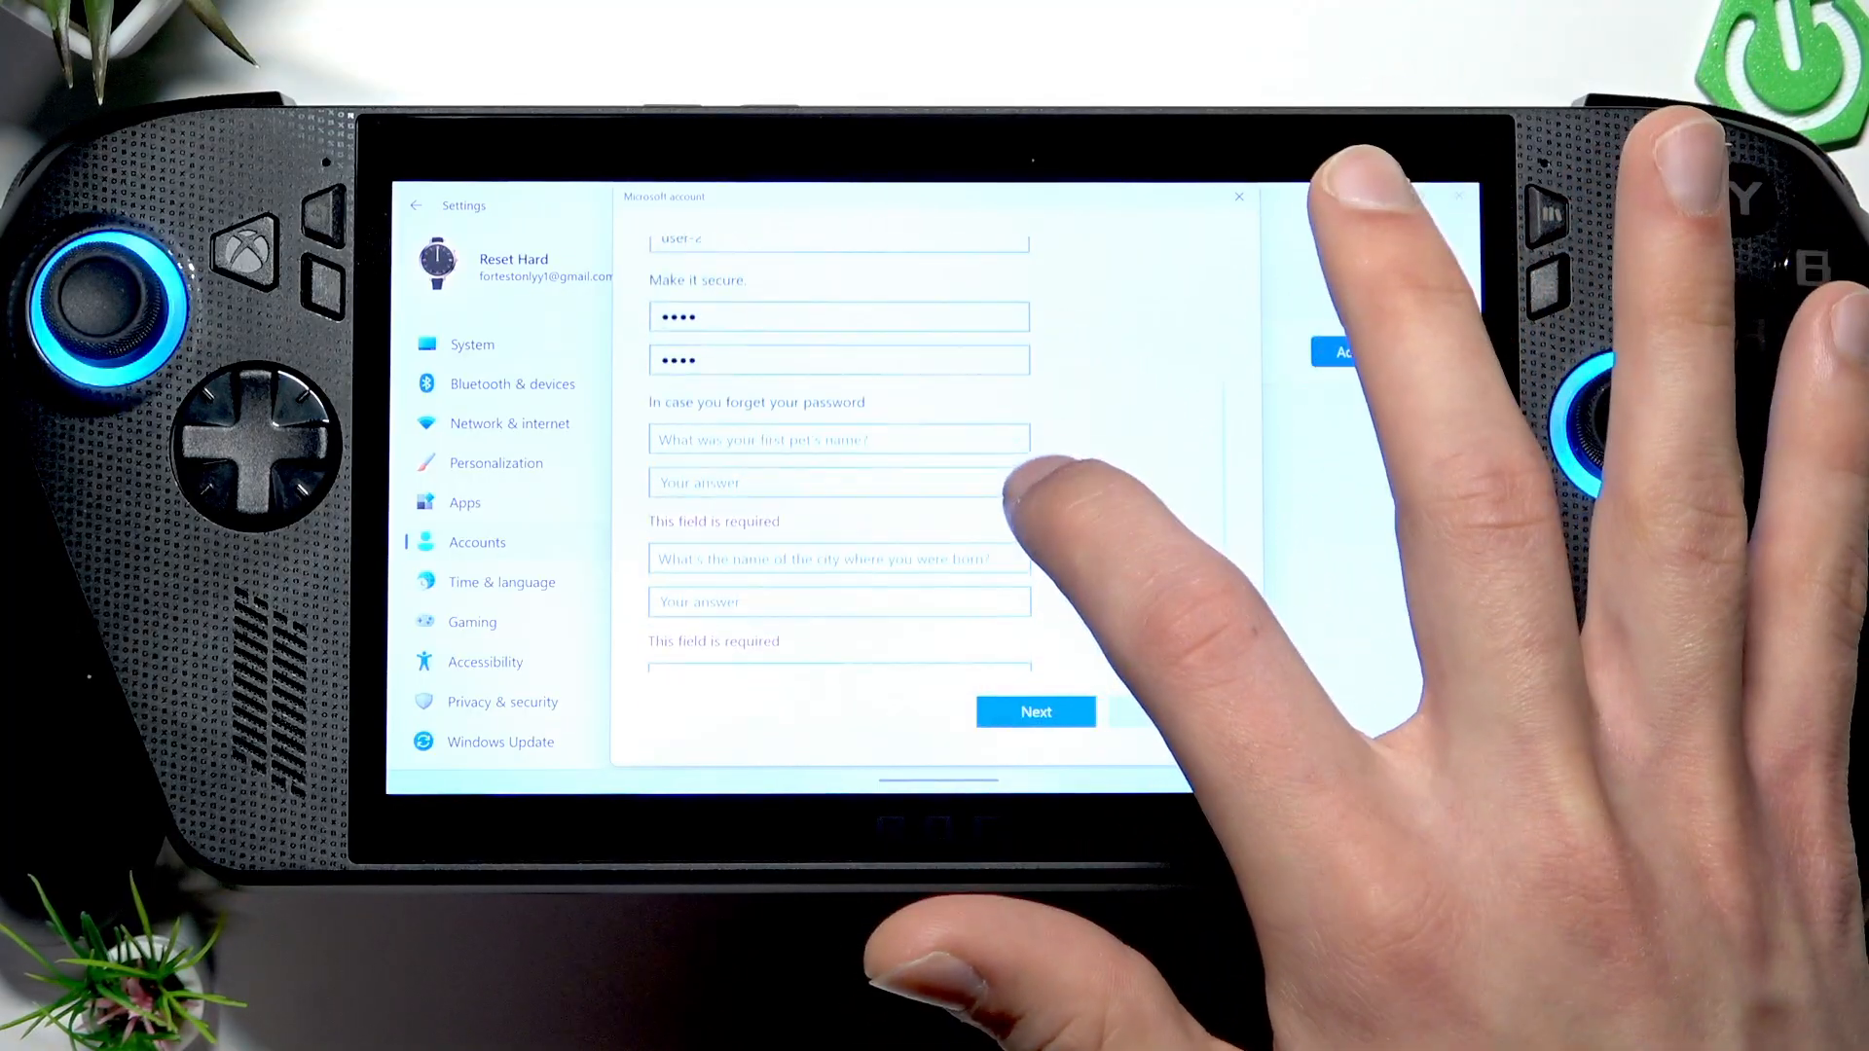
pyautogui.click(838, 483)
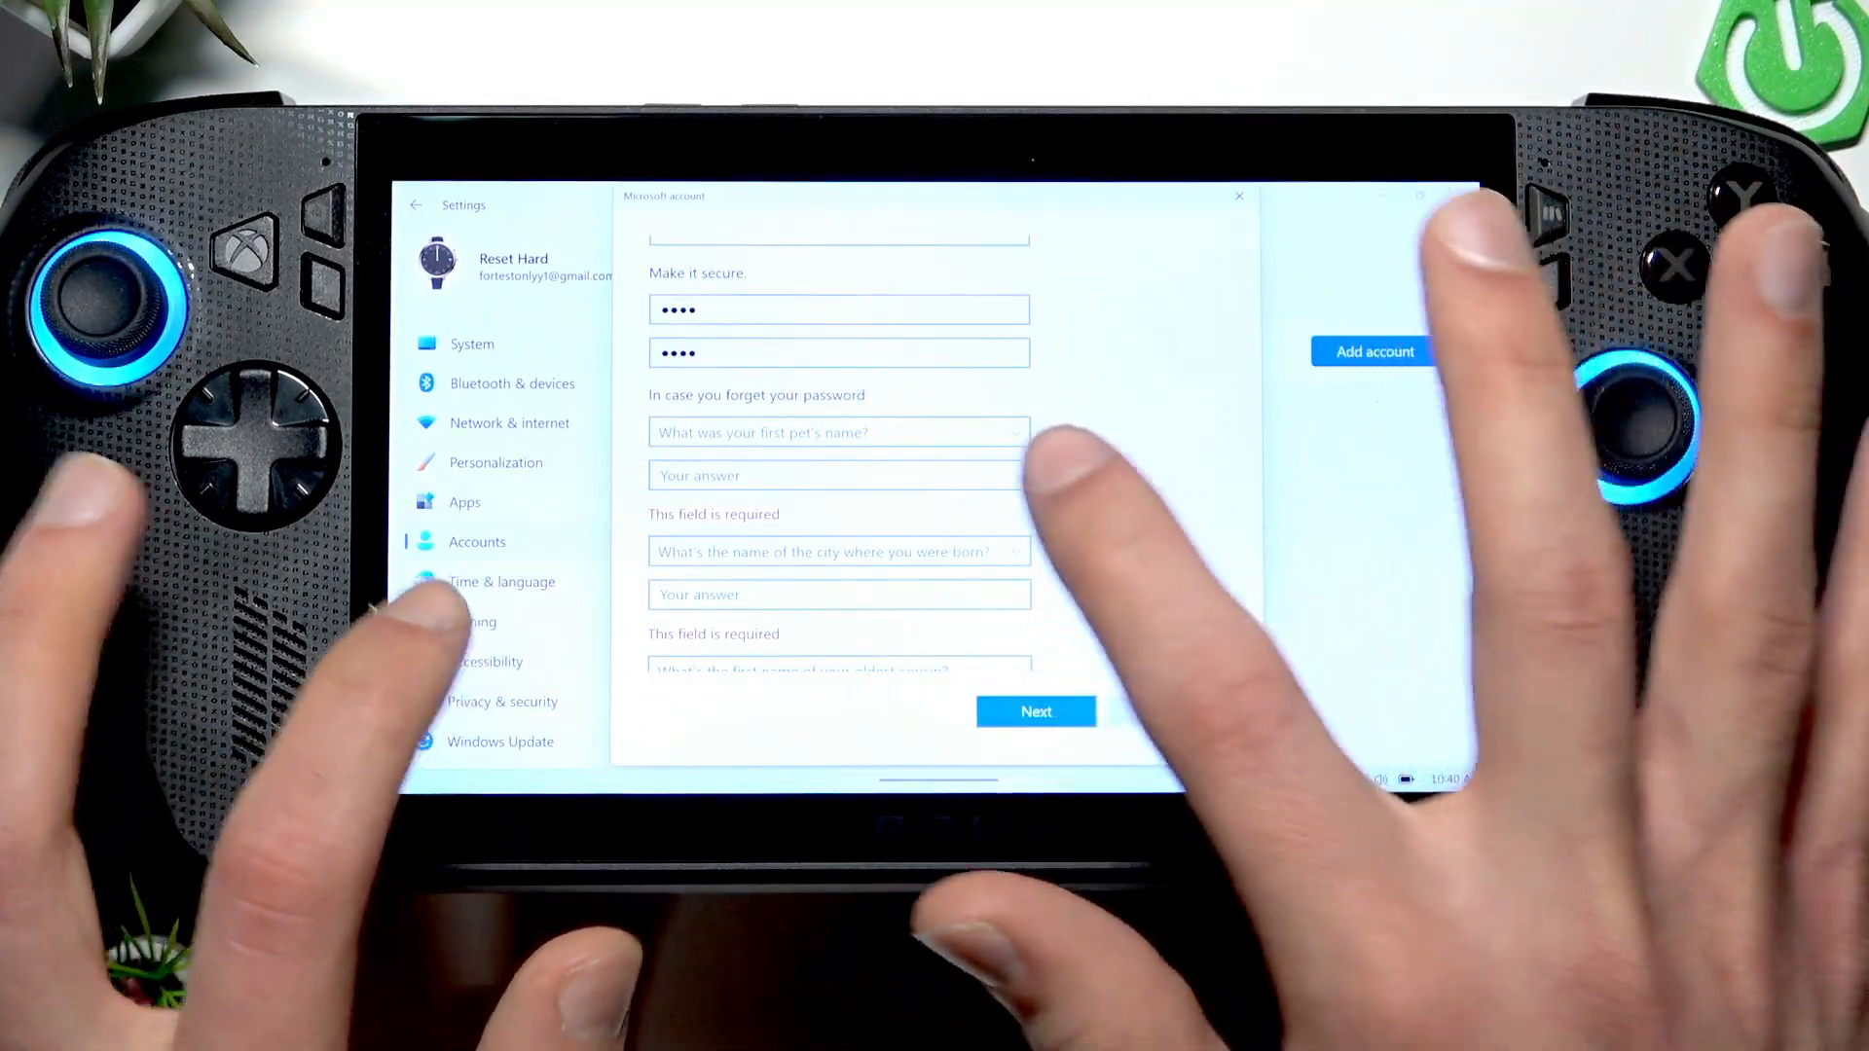
pyautogui.click(838, 474)
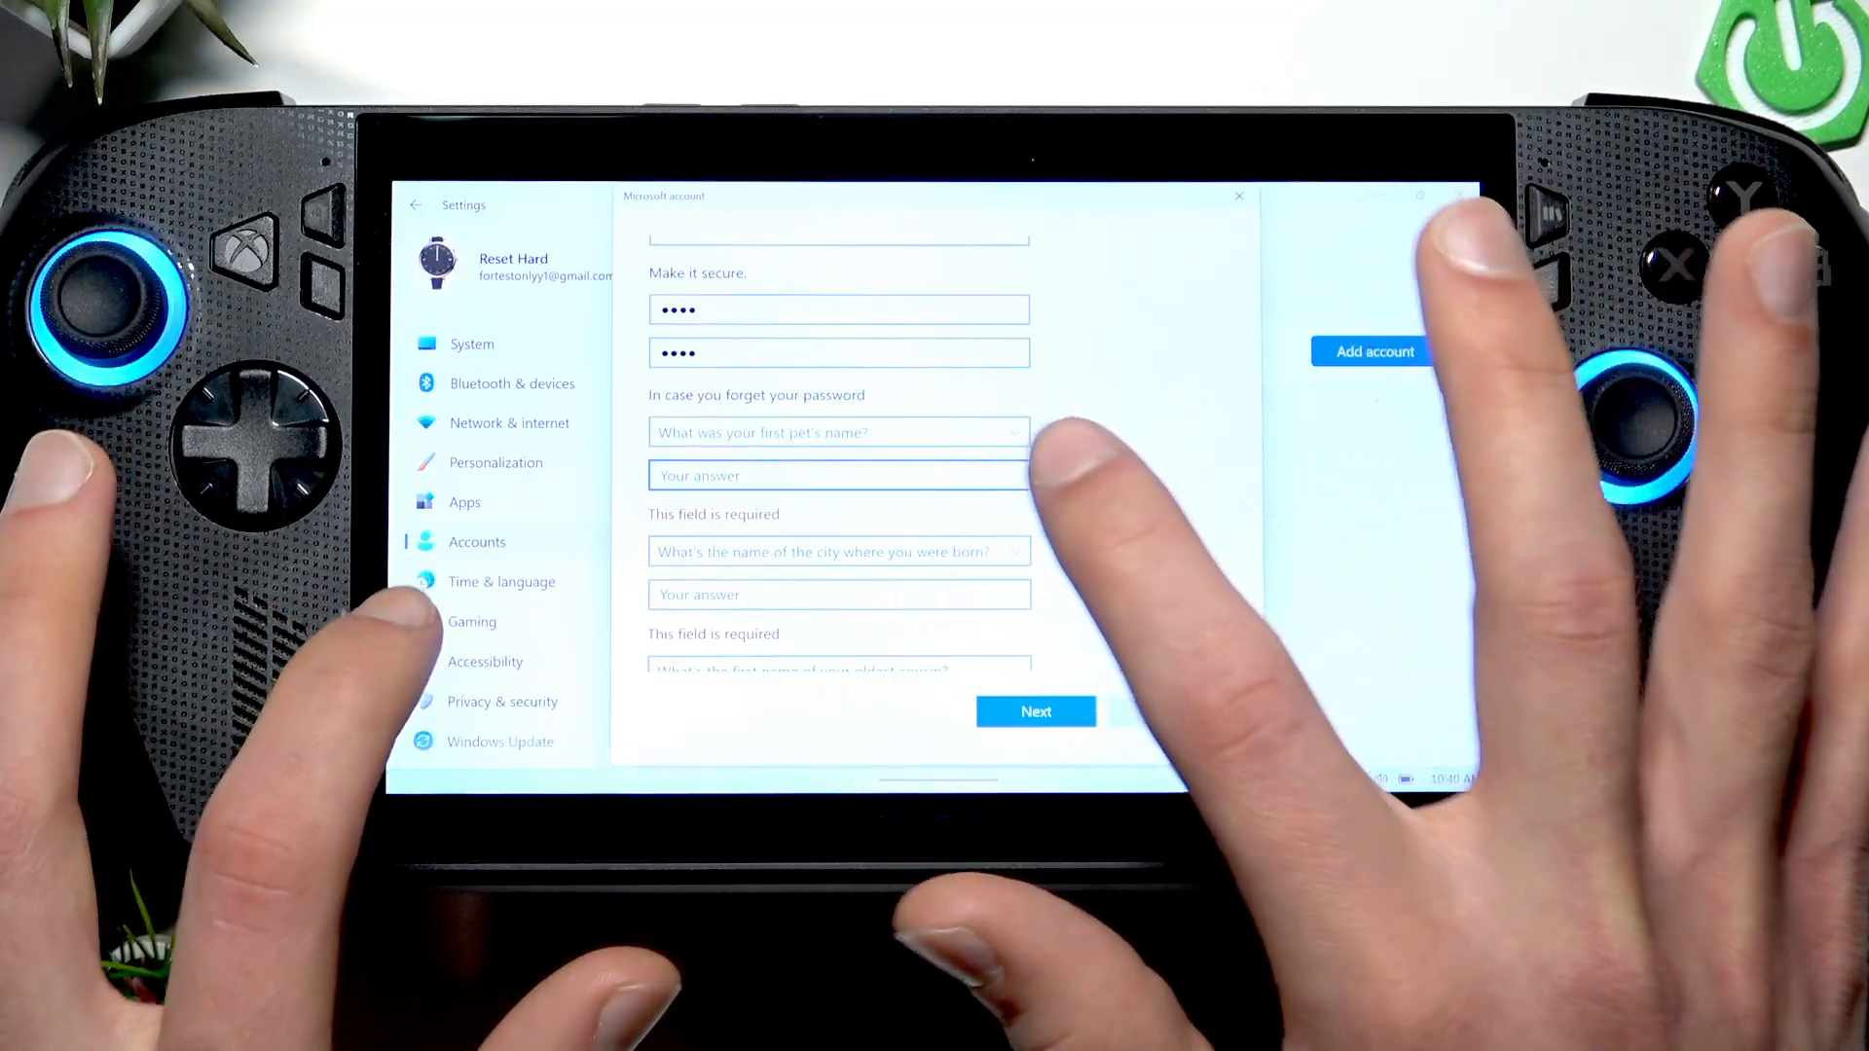
pyautogui.click(838, 476)
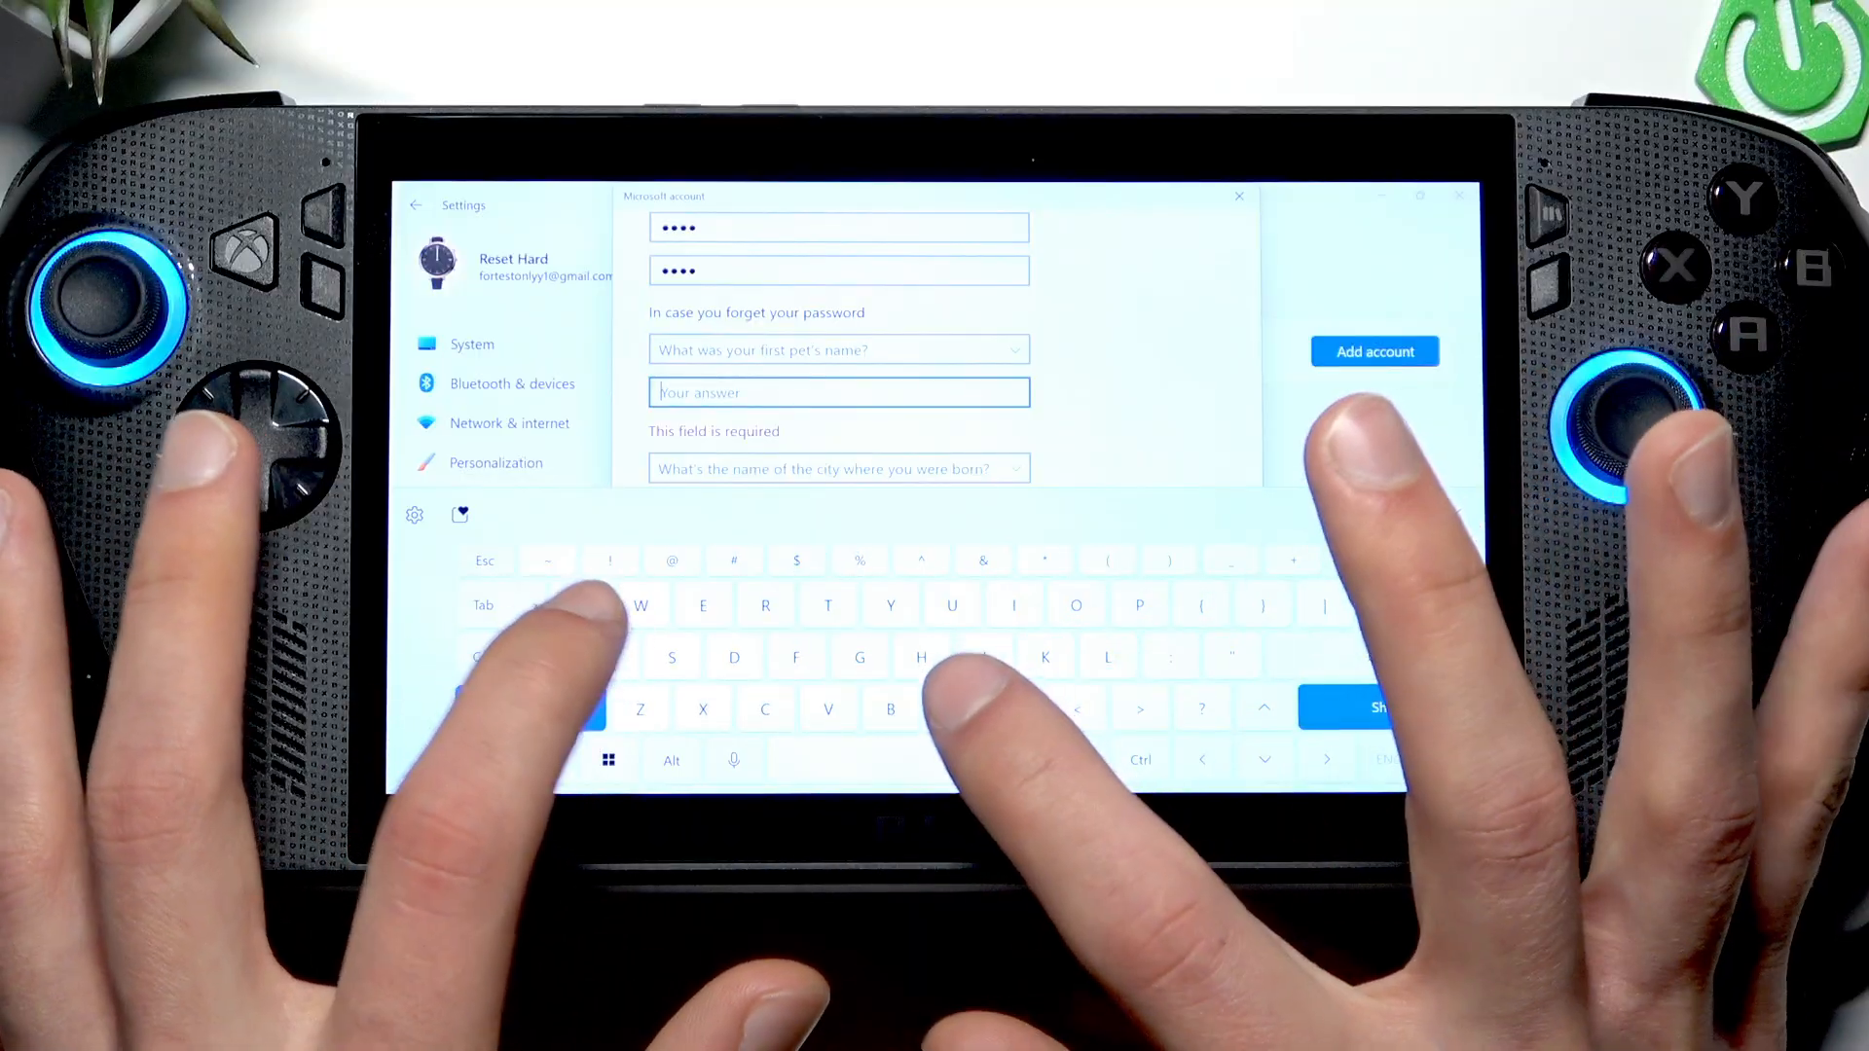
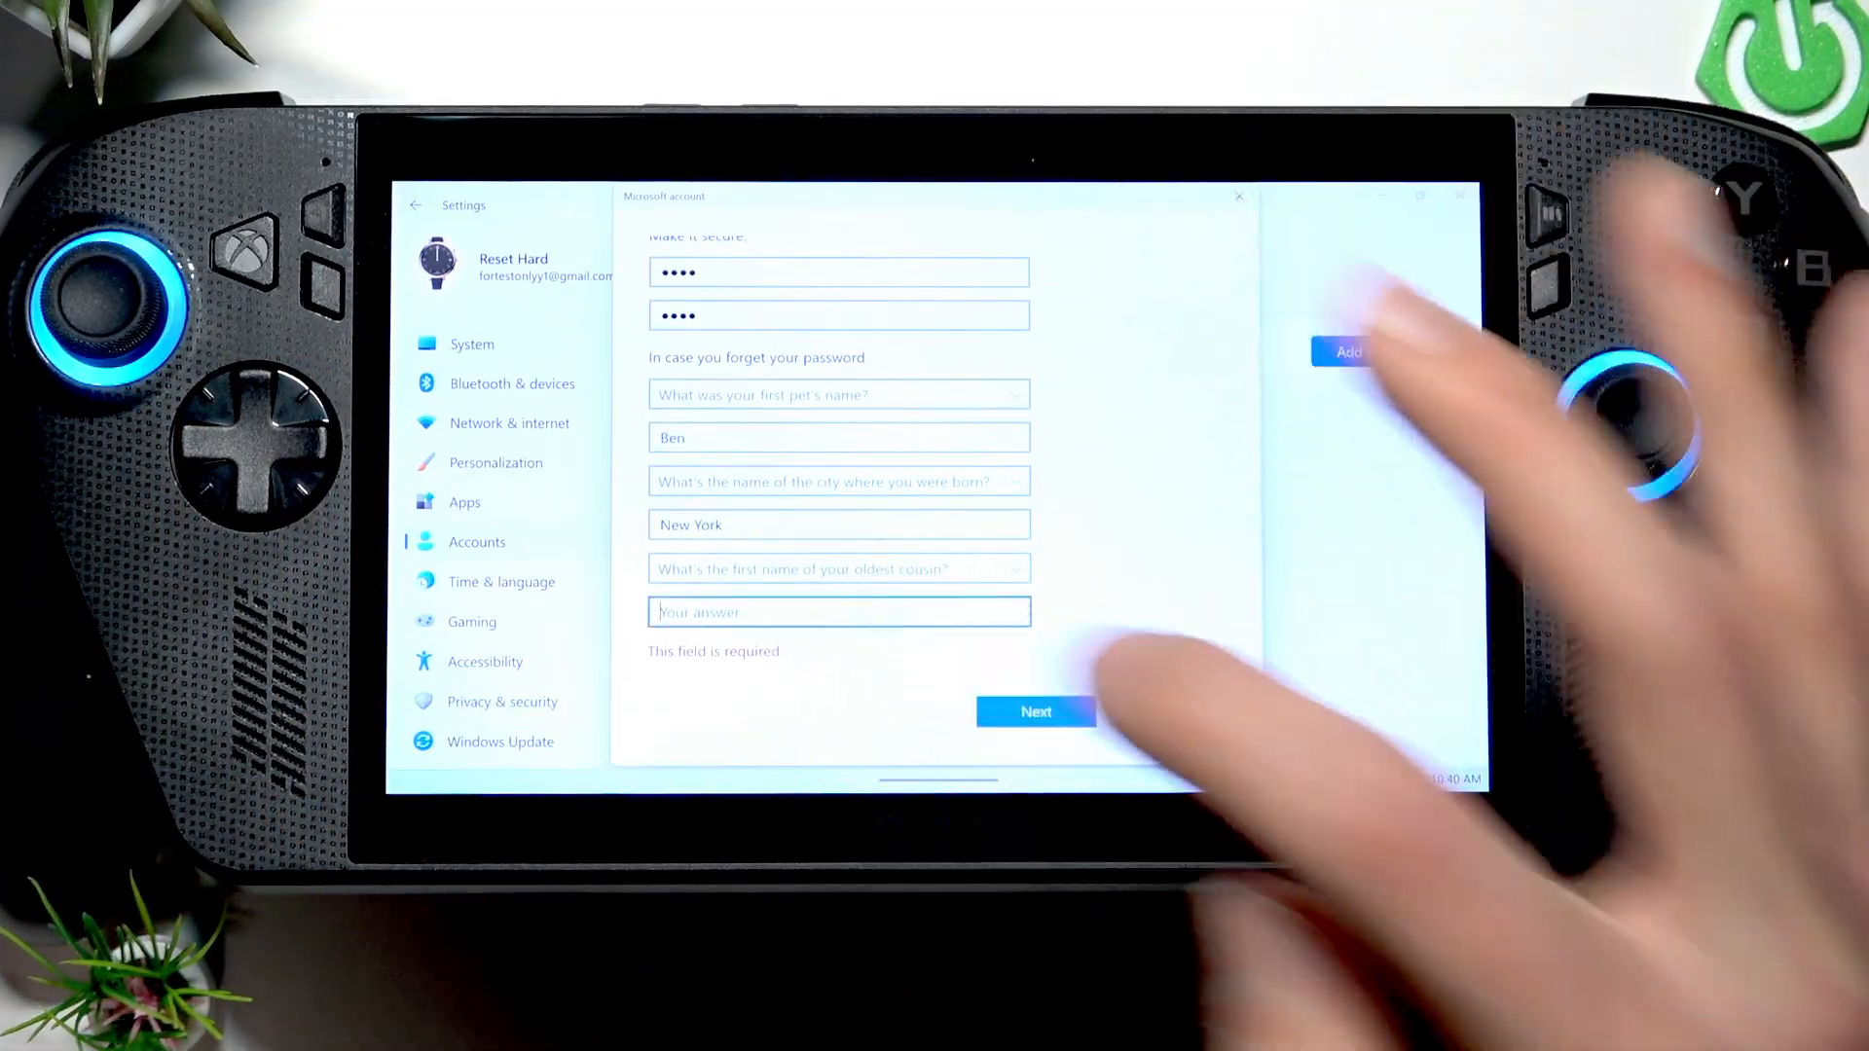
pyautogui.click(838, 611)
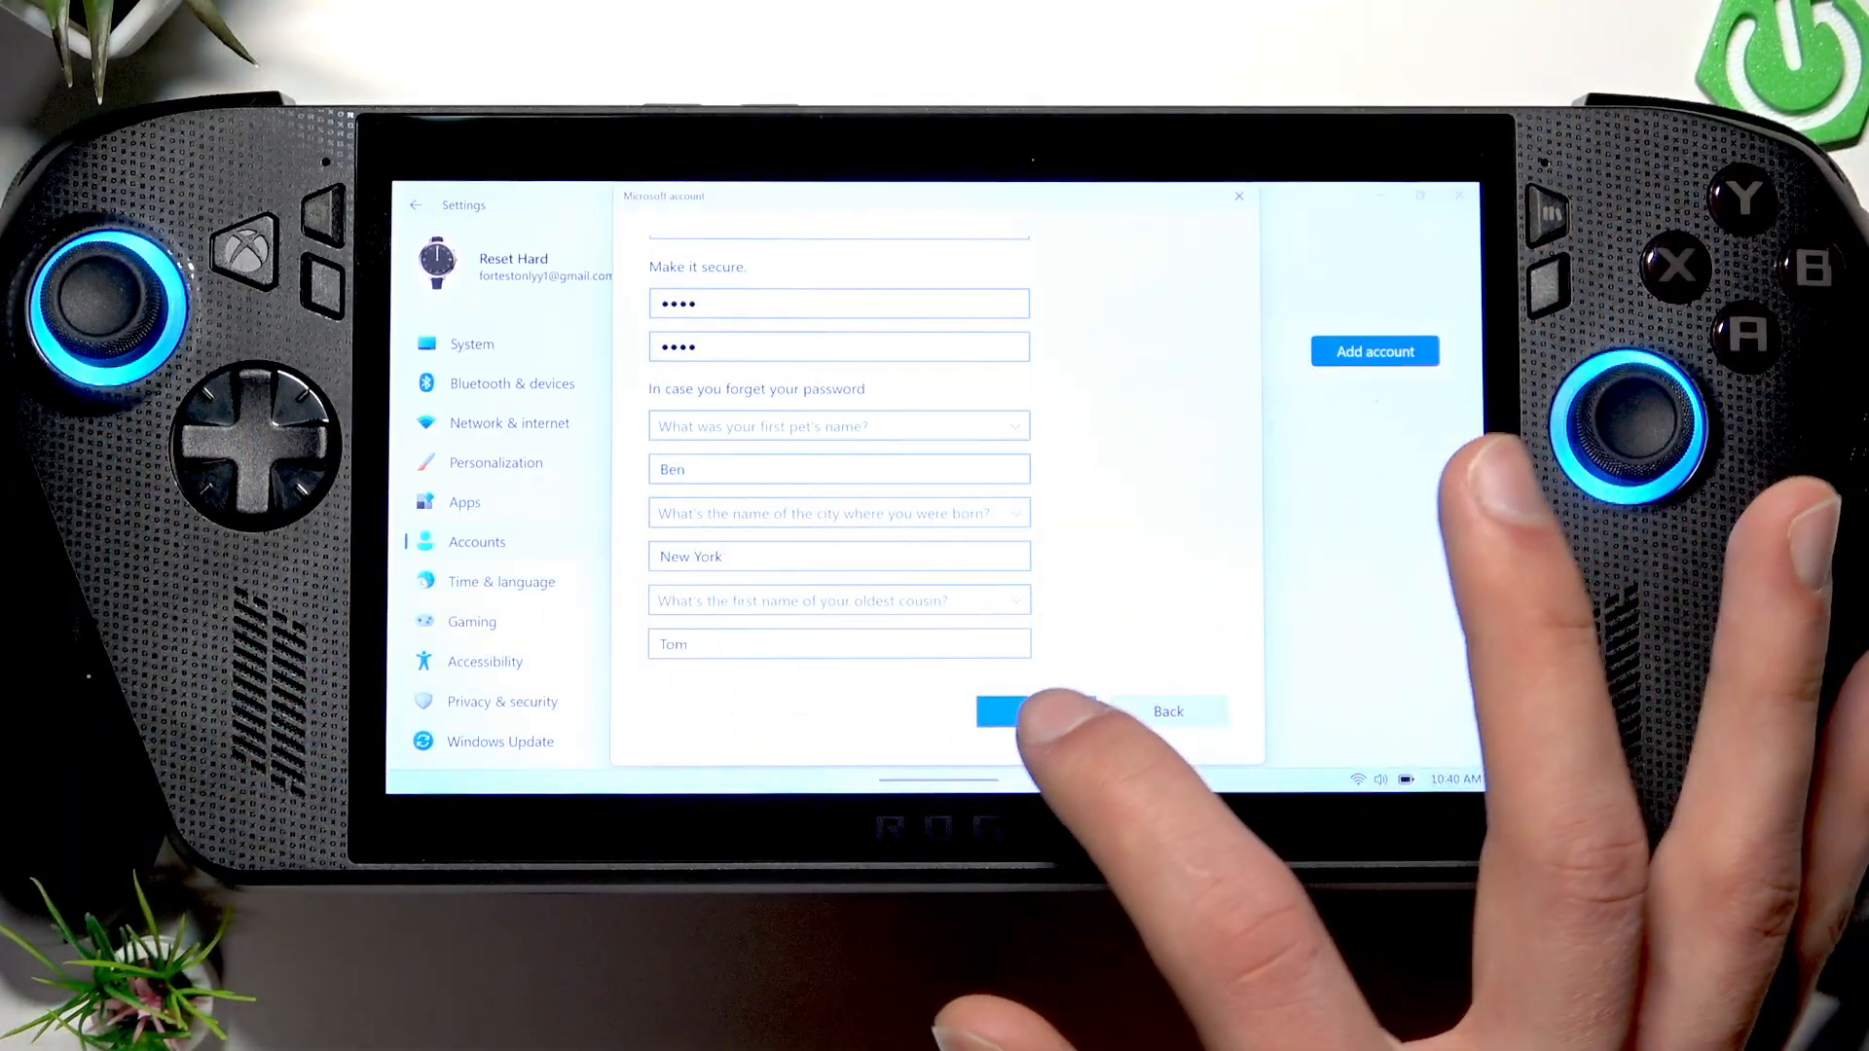
pyautogui.click(1004, 712)
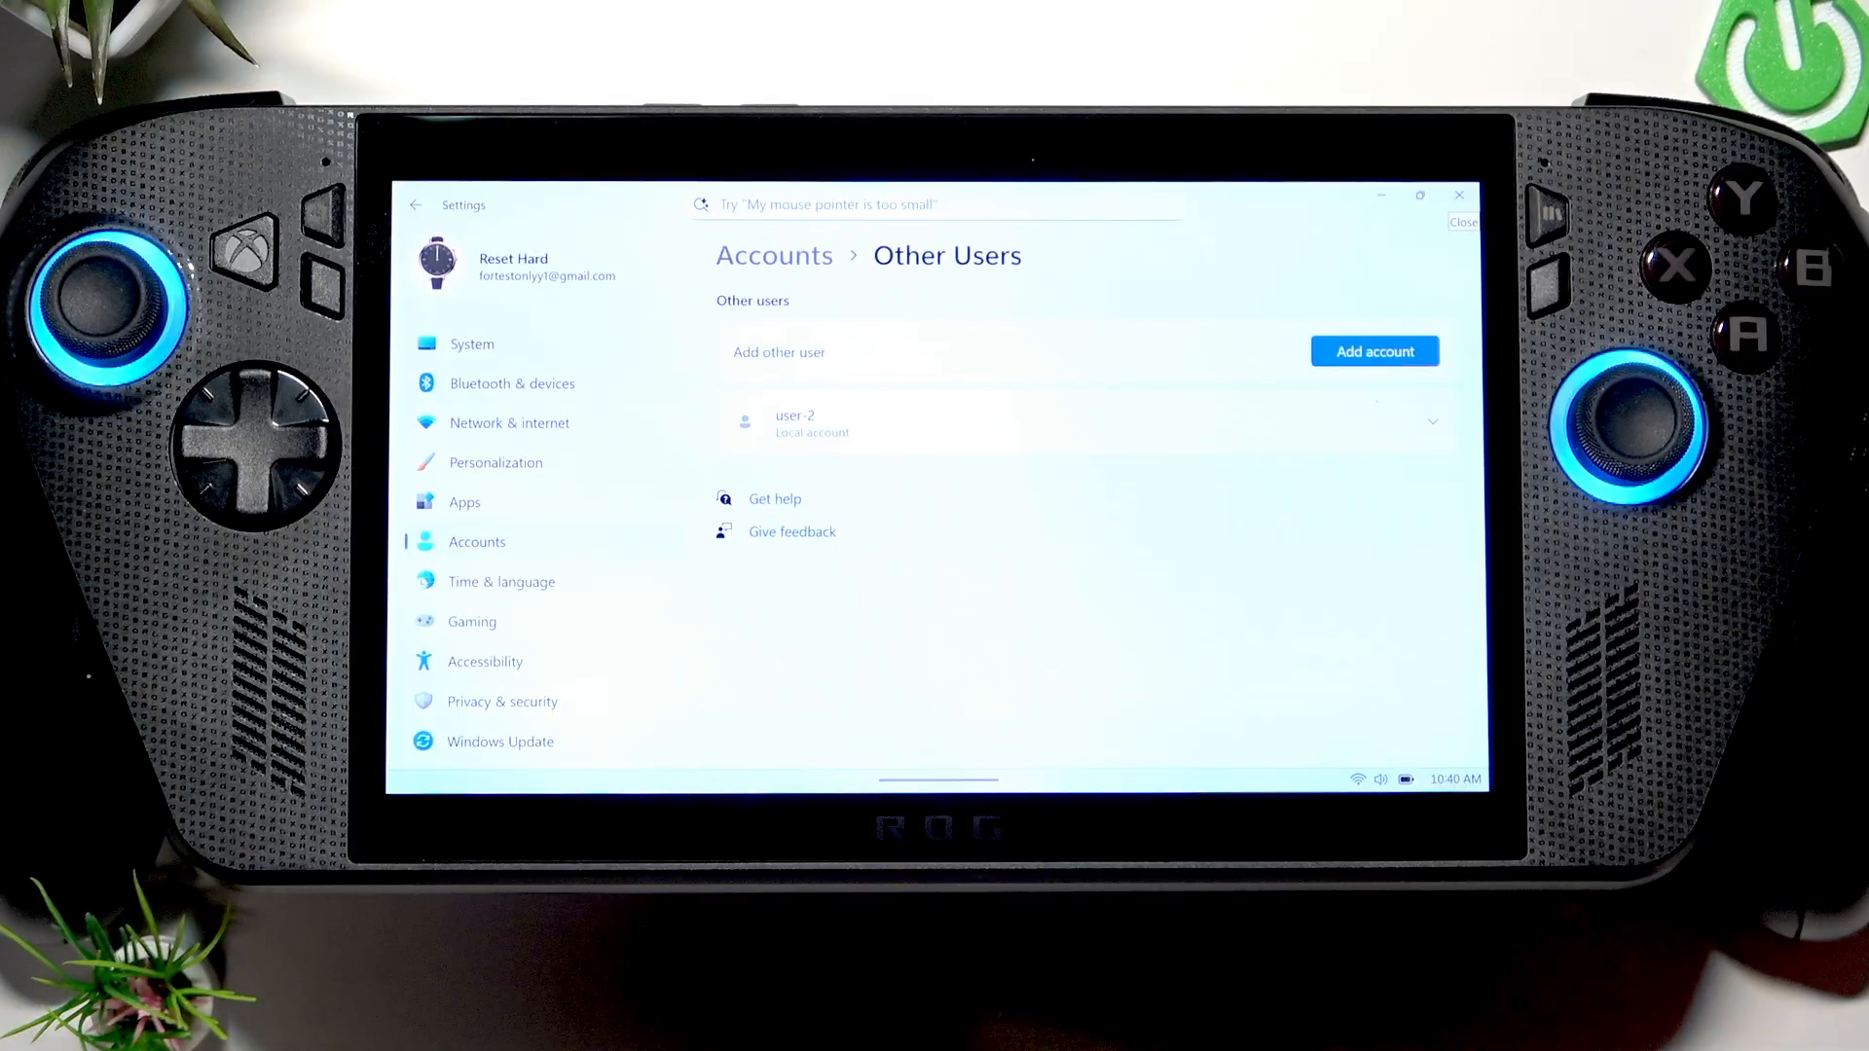
# Step: Expand the user-2 entry to reveal its account options and data removal setting
pyautogui.click(1432, 422)
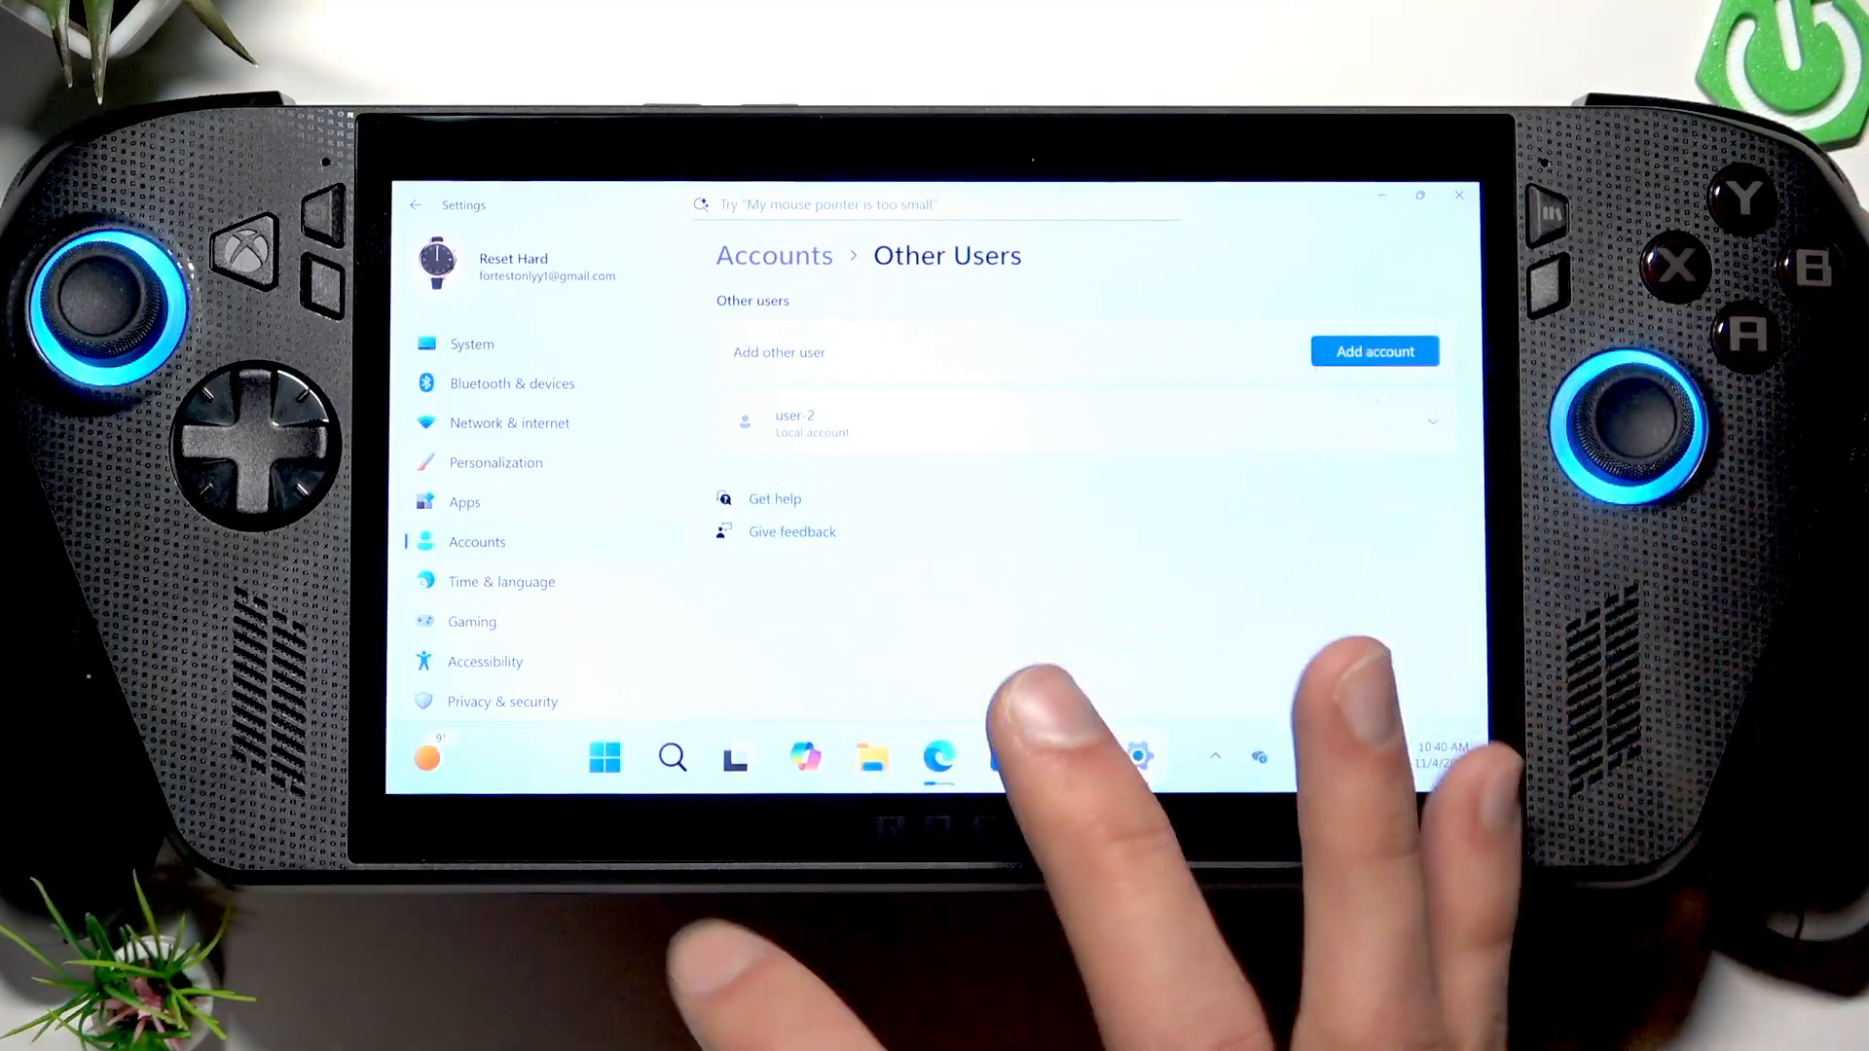
pyautogui.click(603, 758)
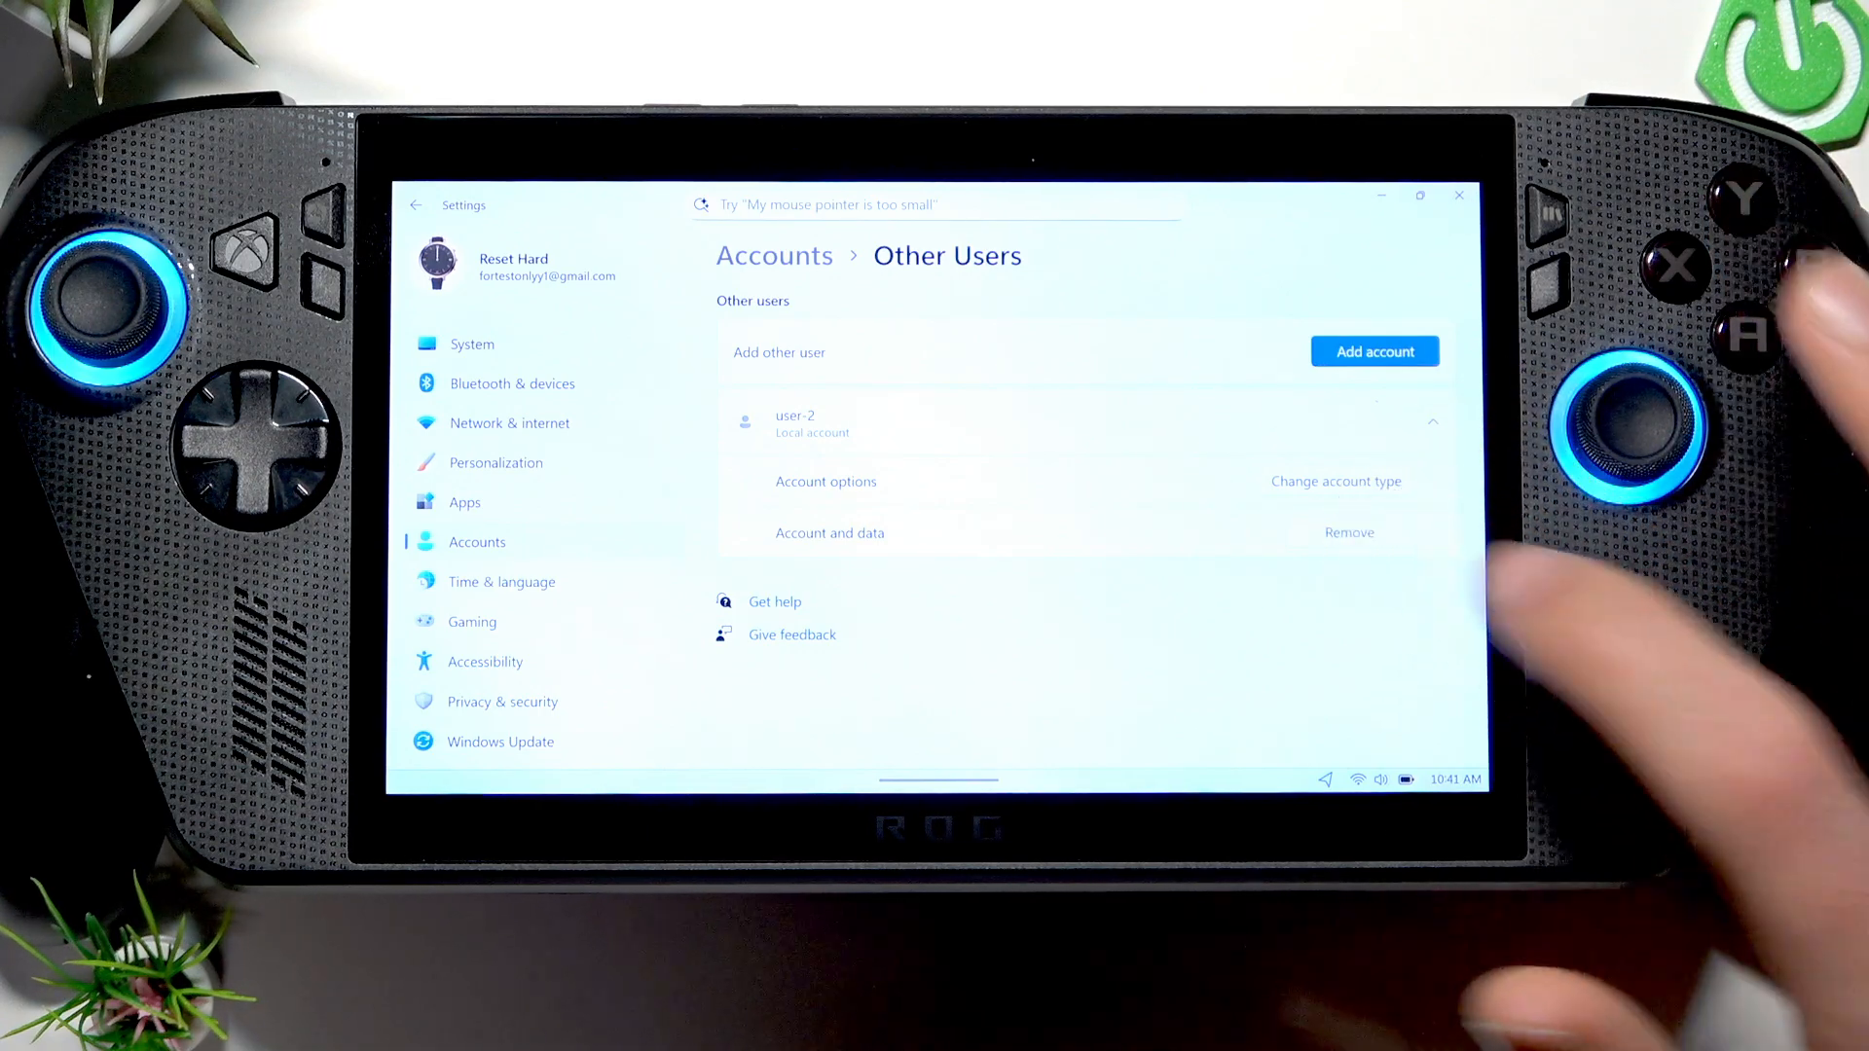
# Step: Remove user-2 and confirm 'Delete account and data'
pyautogui.click(1348, 533)
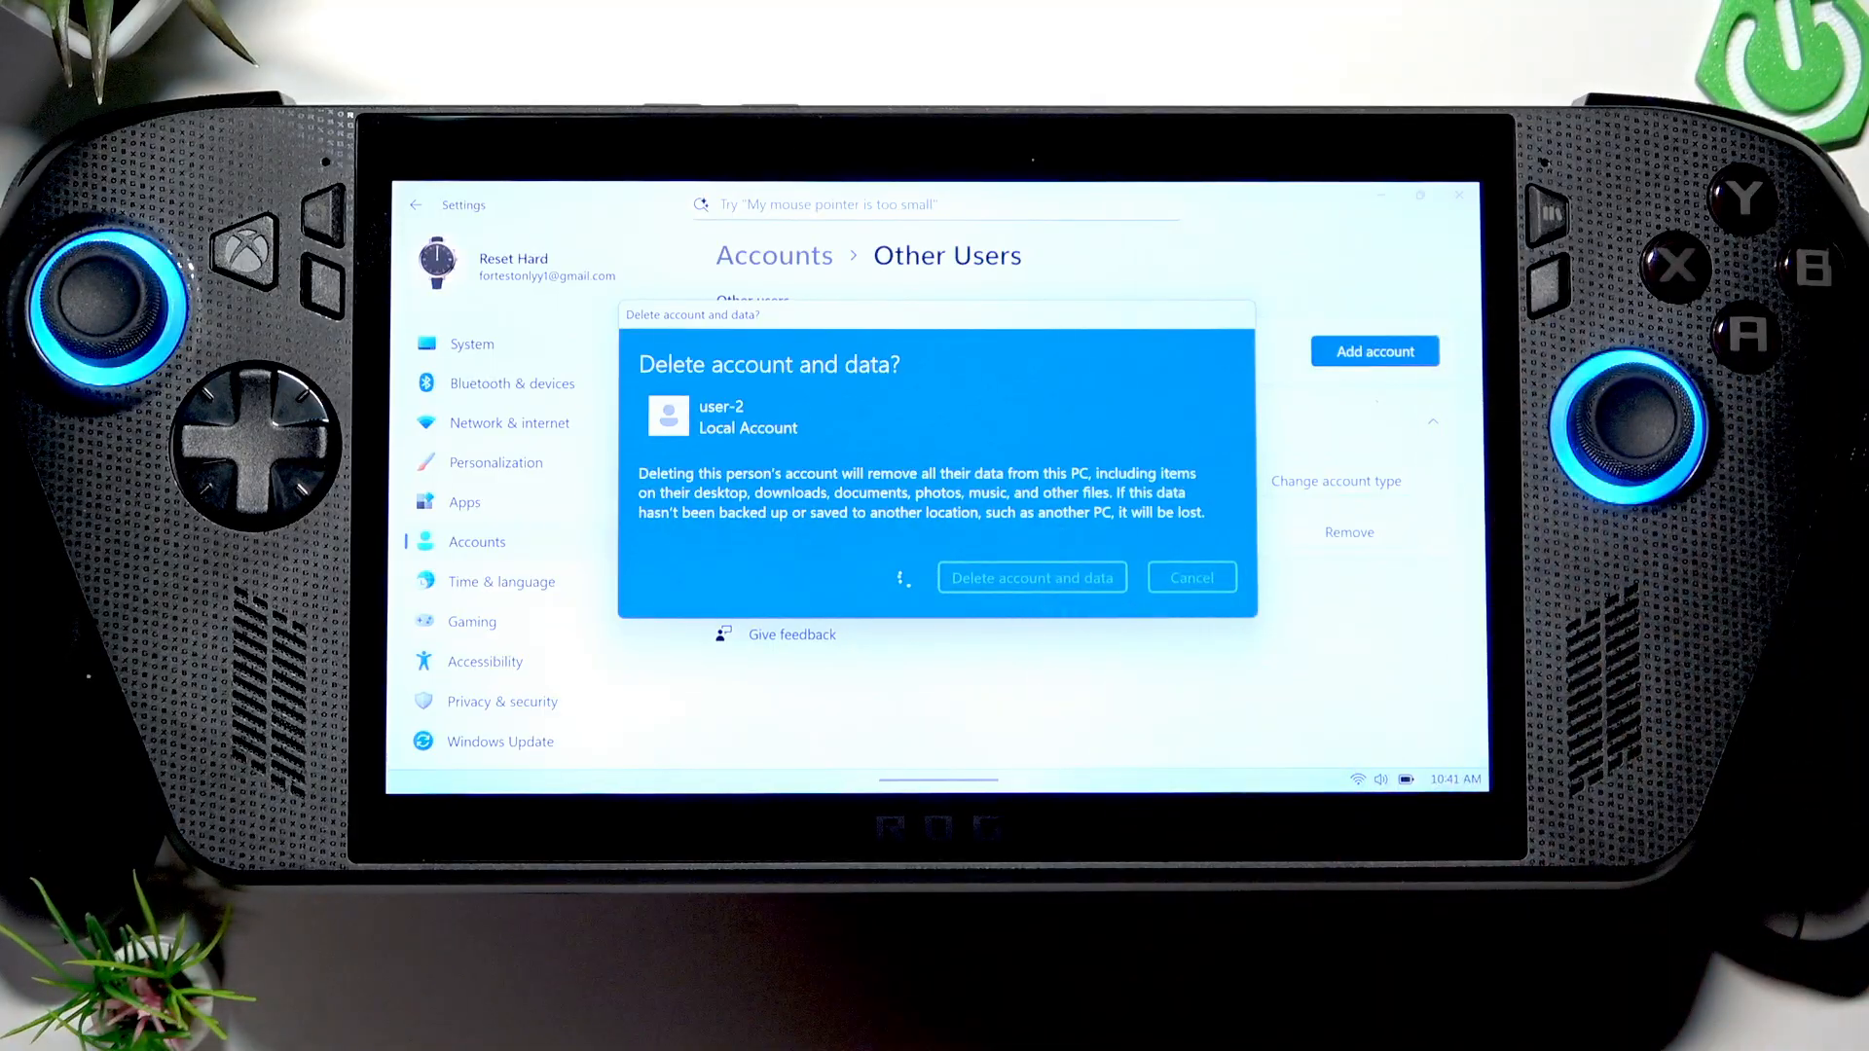
pyautogui.click(1030, 577)
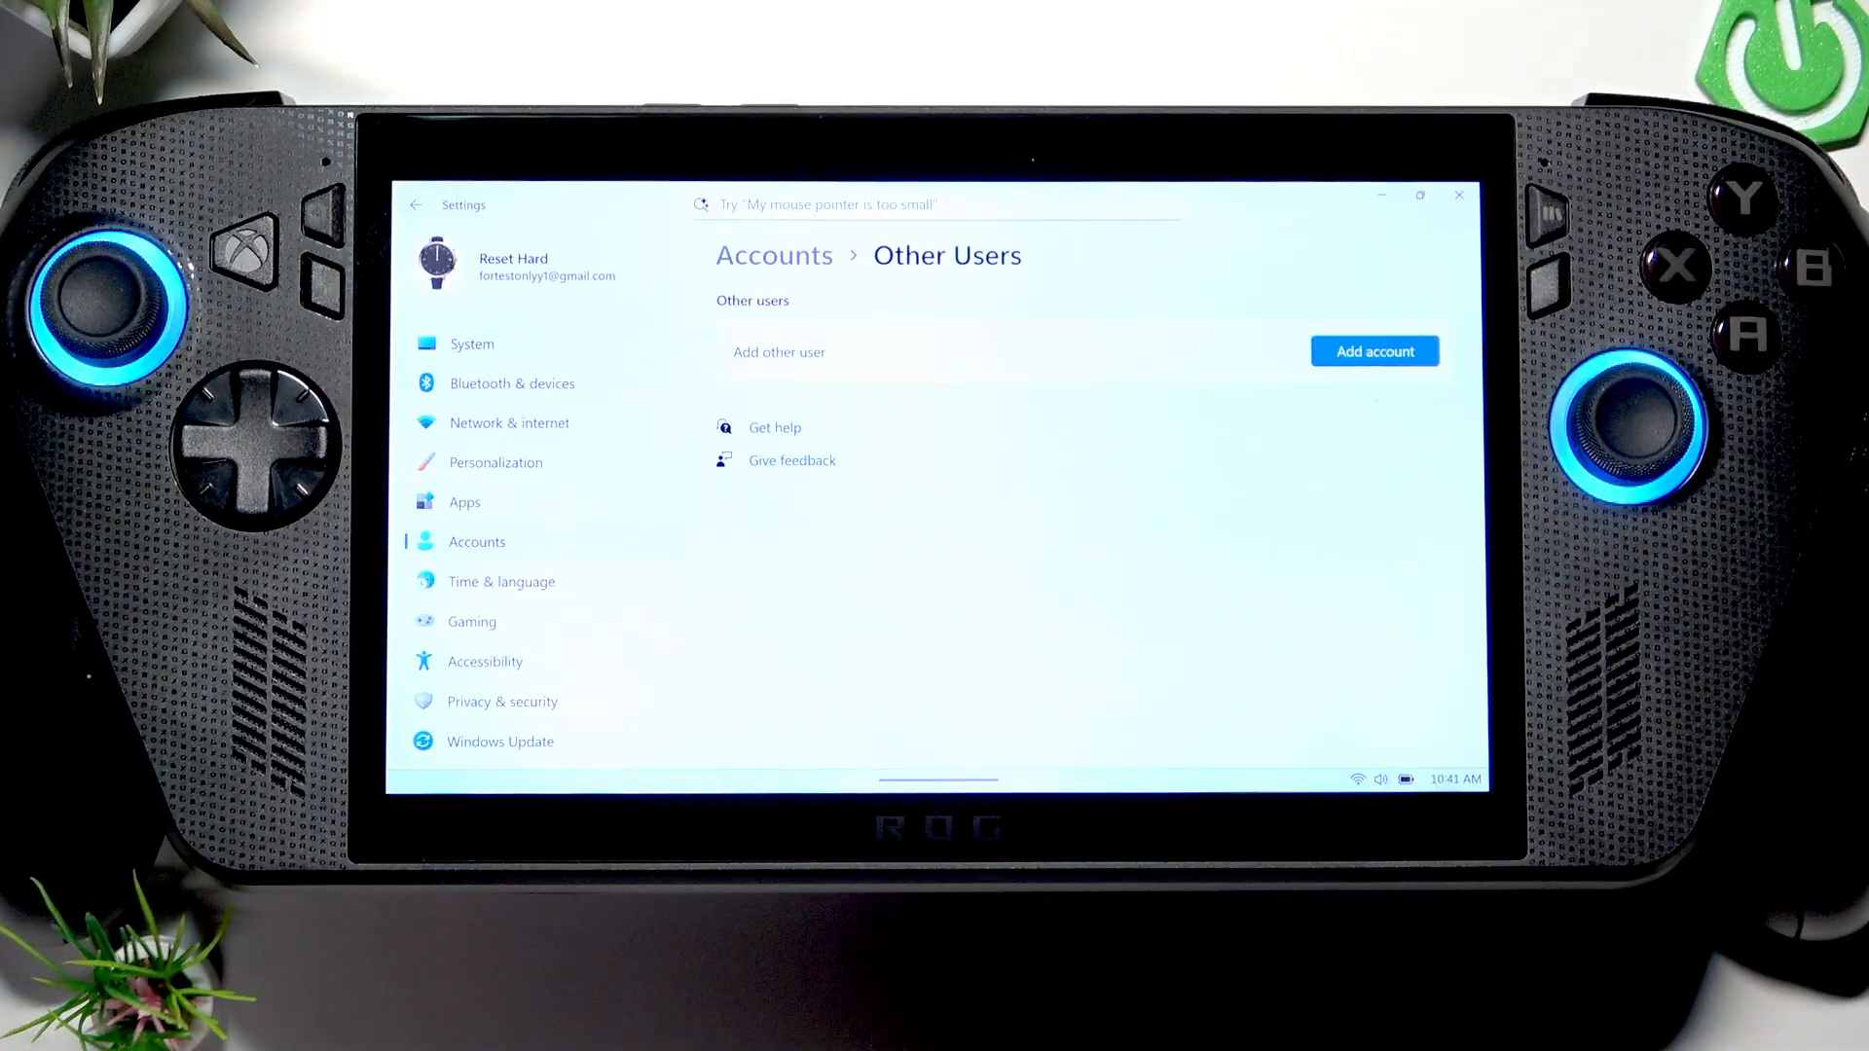